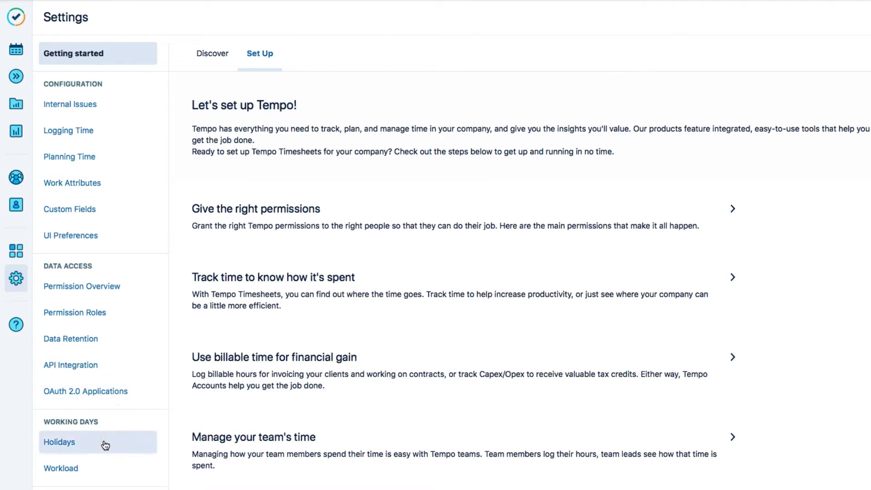
# Step: Open Tempo's Holidays settings to see the Moon and Earth holiday schemes
pyautogui.click(60, 442)
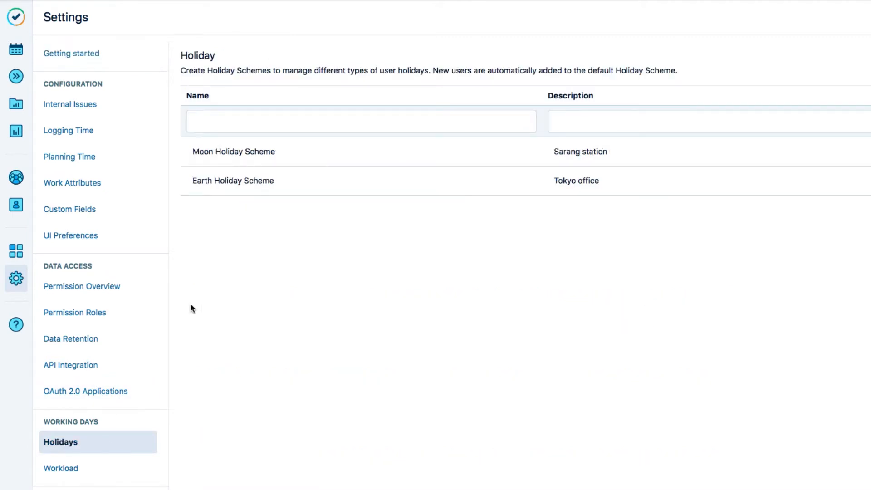
pyautogui.moveTo(304, 154)
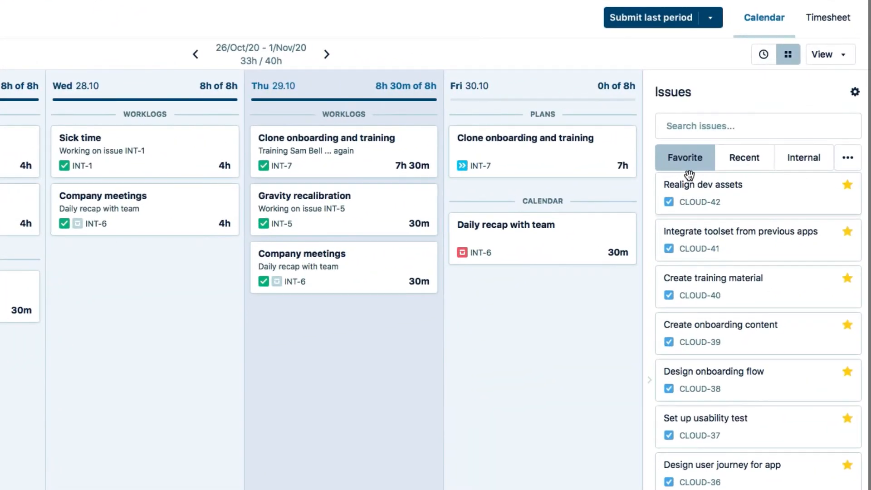
pyautogui.moveTo(803, 160)
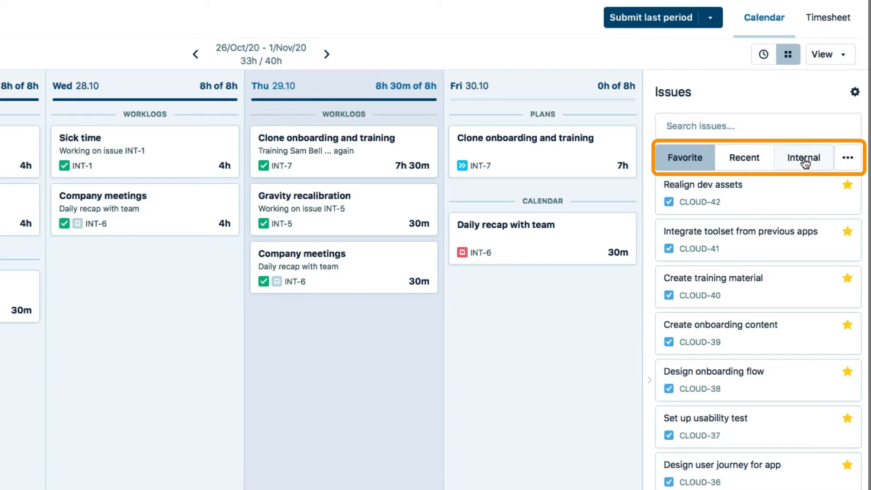
# Step: Show the Internal issues in the Tempo calendar's Issues panel
pyautogui.click(803, 157)
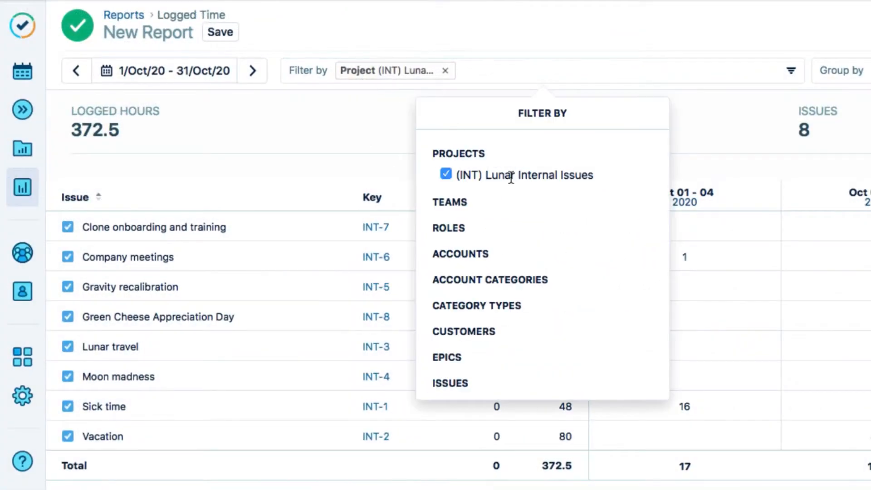
# Step: Close the Filter By list to view the Lunar Internal Issues October report
pyautogui.click(366, 137)
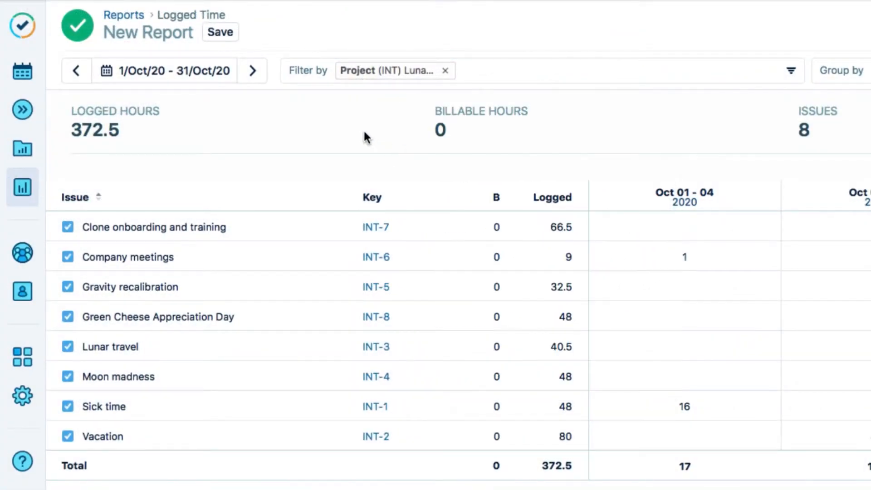
pyautogui.moveTo(252, 249)
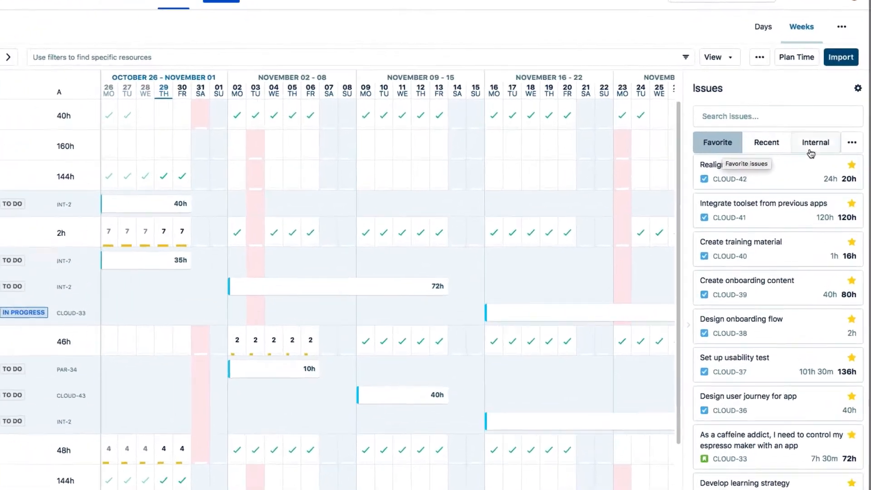
# Step: Show Internal issues in Resource Planning and in the Plan Time issue chooser
pyautogui.click(815, 142)
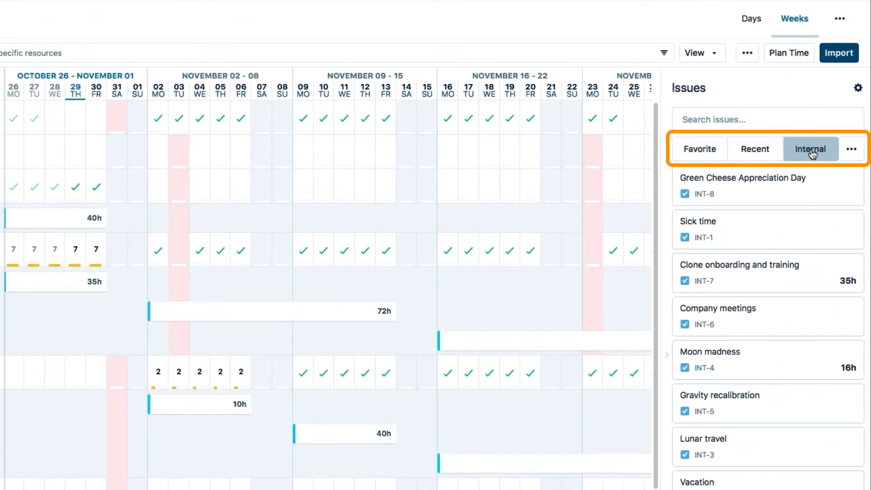
pyautogui.click(788, 52)
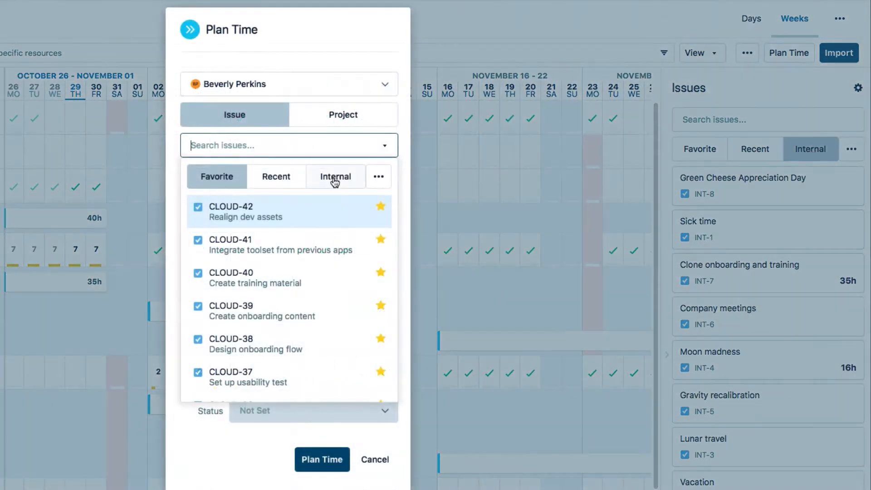
pyautogui.click(334, 176)
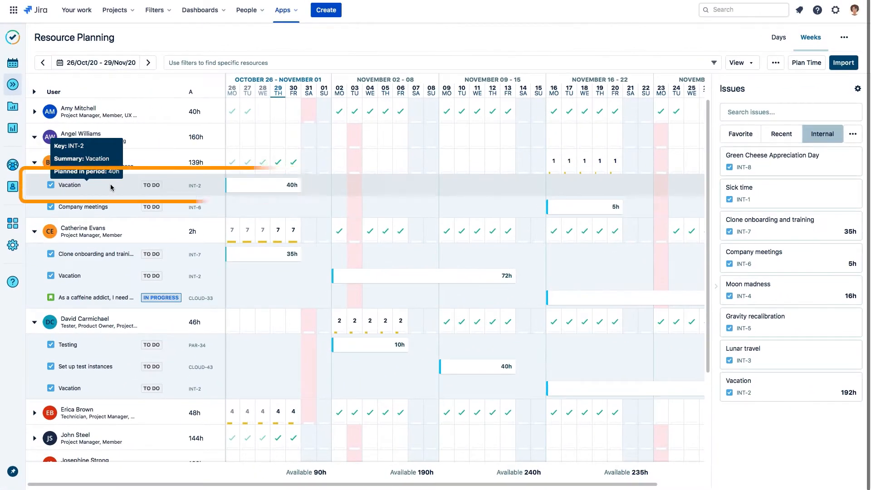
pyautogui.moveTo(98, 278)
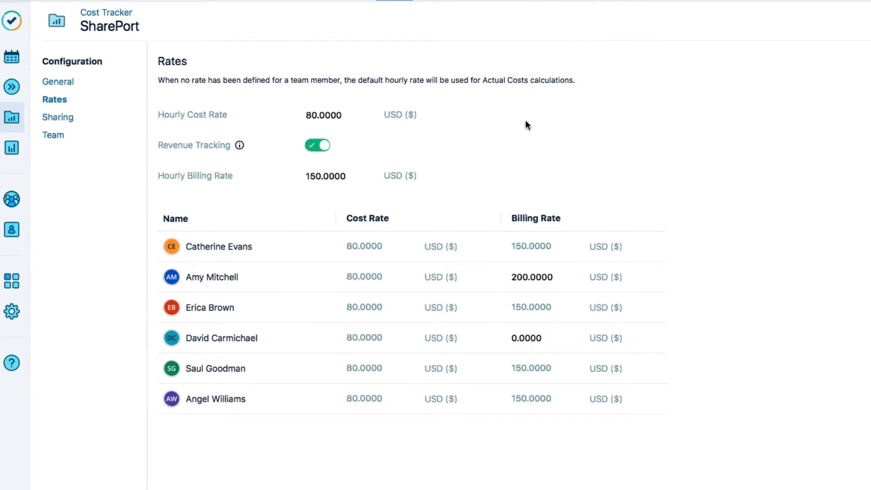
# Step: View the Cost Tracker project's Scope with $114,300.00 revenue and 966h 15m billable
pyautogui.click(663, 20)
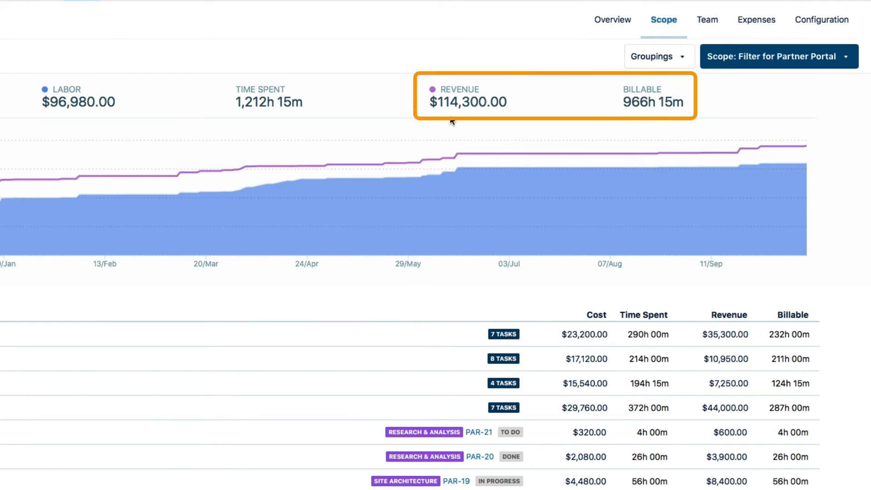
pyautogui.moveTo(621, 123)
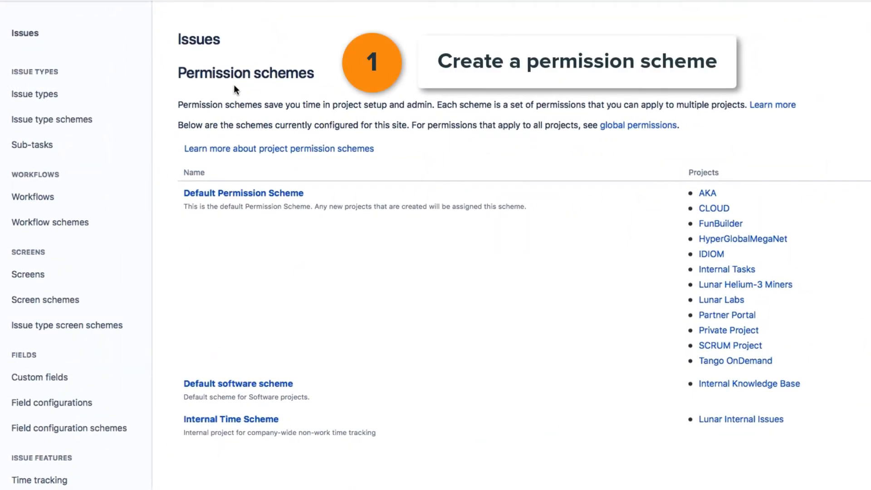
# Step: Open the Internal Time Scheme from the Permission schemes admin page
pyautogui.click(372, 62)
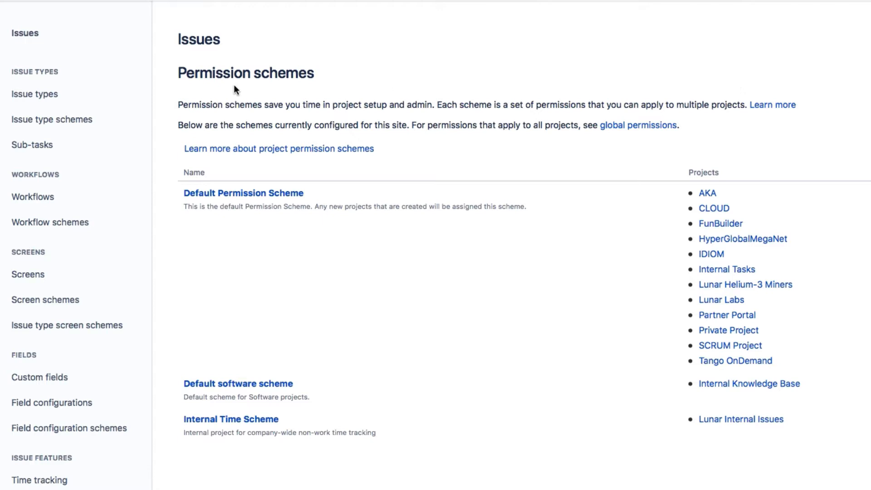
pyautogui.moveTo(231, 418)
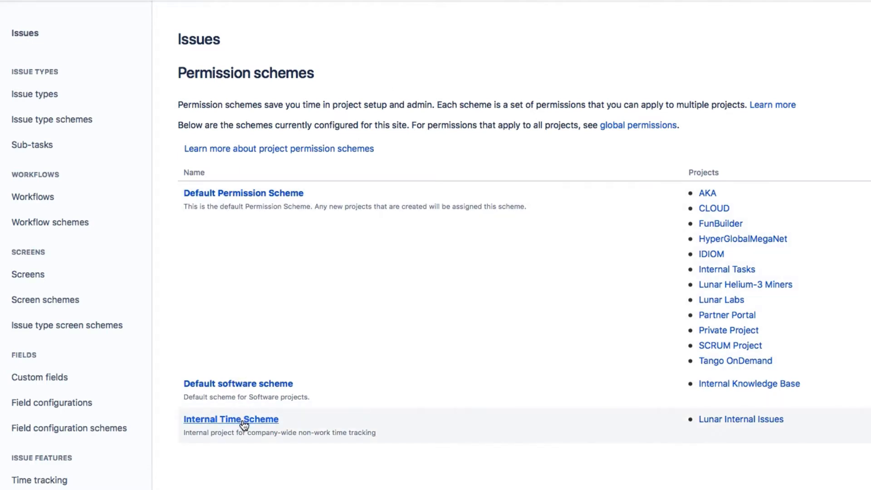
pyautogui.click(231, 419)
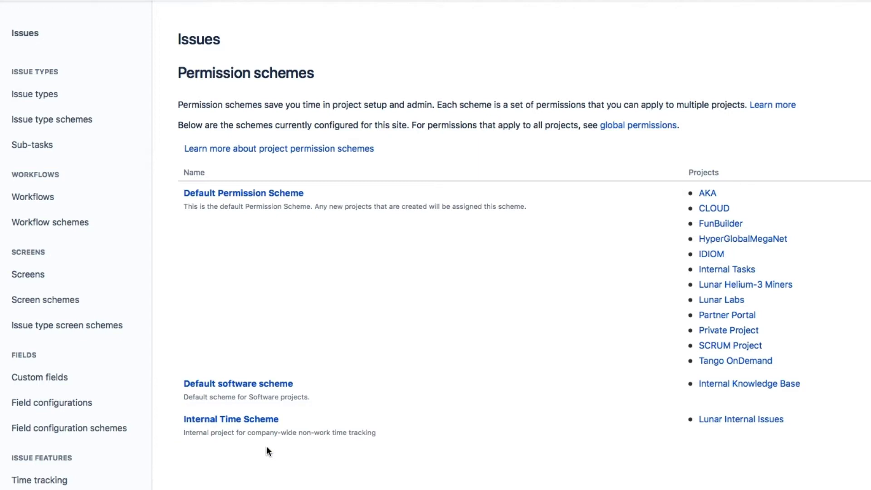
pyautogui.moveTo(293, 221)
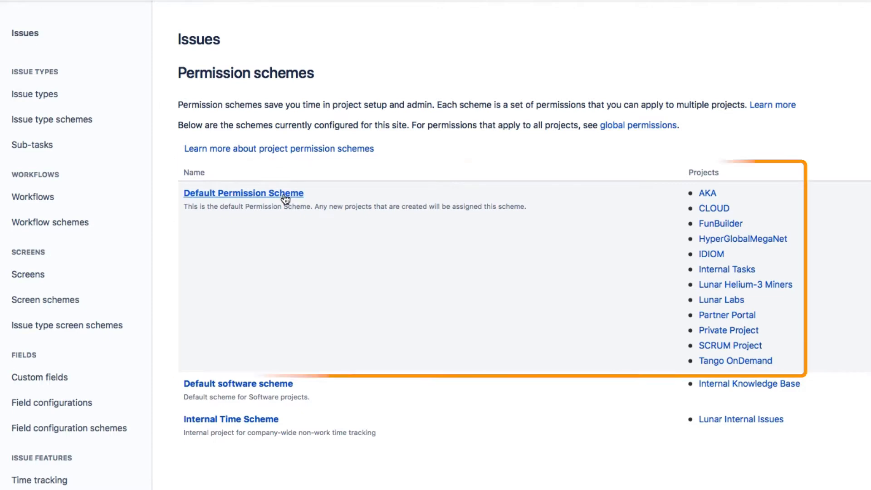
pyautogui.moveTo(686, 215)
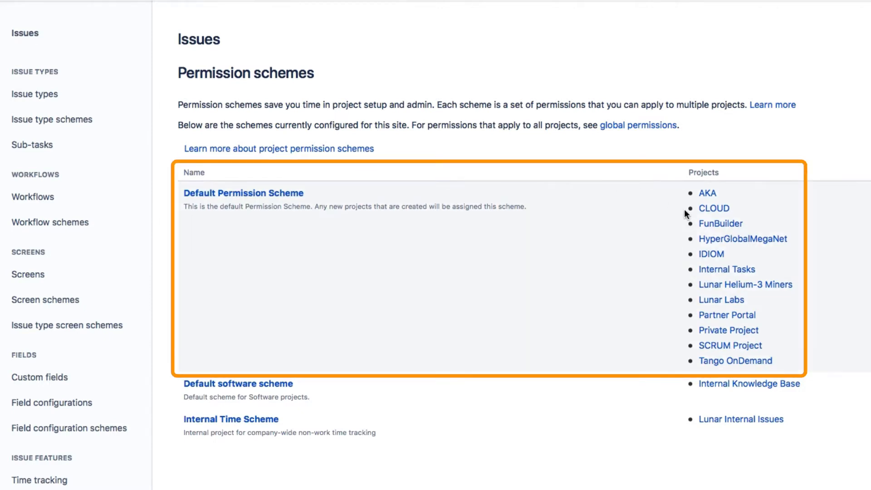
pyautogui.moveTo(676, 353)
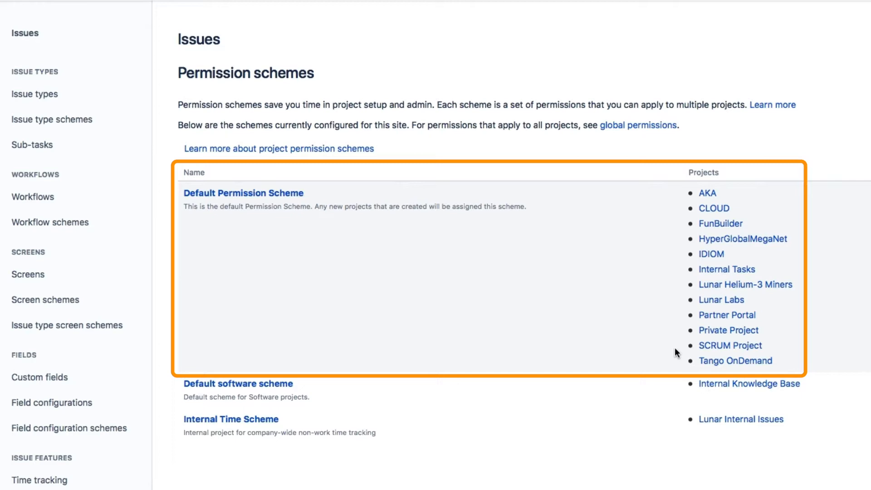
pyautogui.moveTo(231, 419)
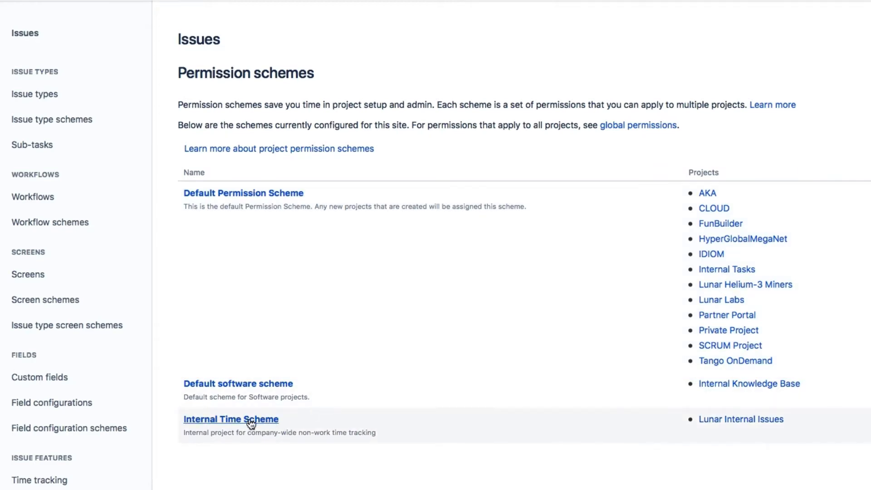
pyautogui.click(231, 419)
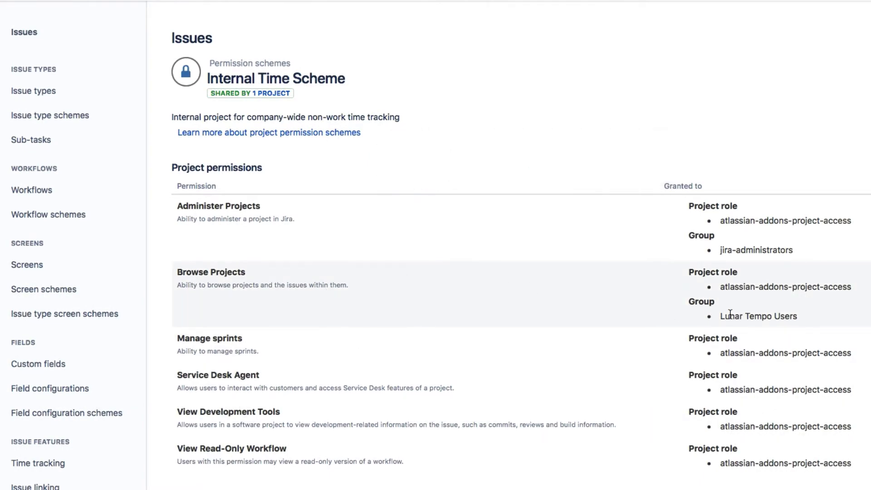
# Step: Go from the scheme's 'Shared by 1 project' link to the Lunar Internal Issues project
pyautogui.scroll(-3)
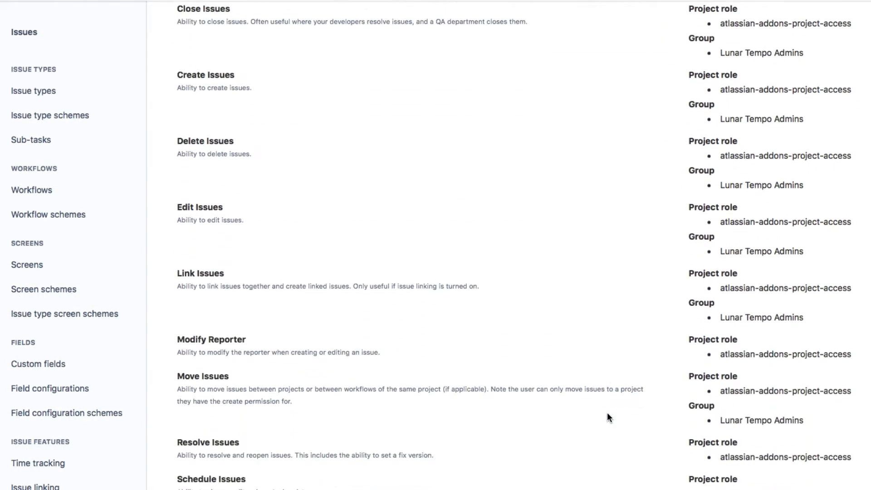
pyautogui.scroll(-3)
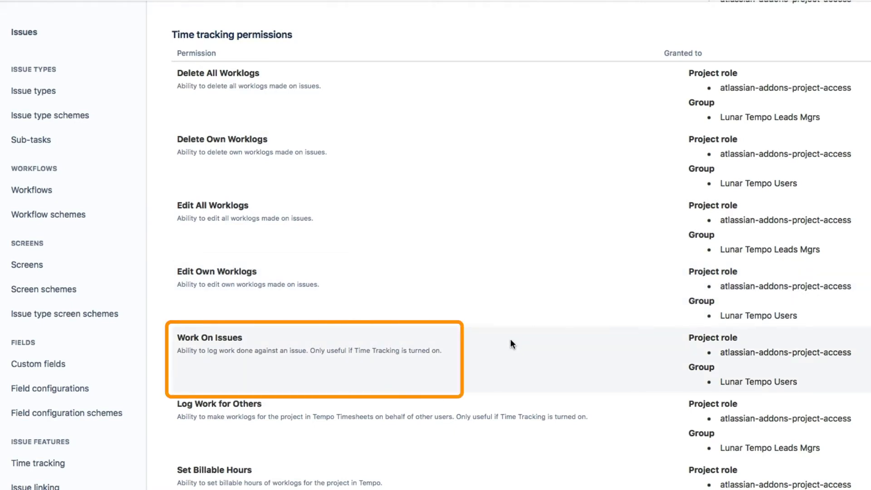
pyautogui.moveTo(537, 407)
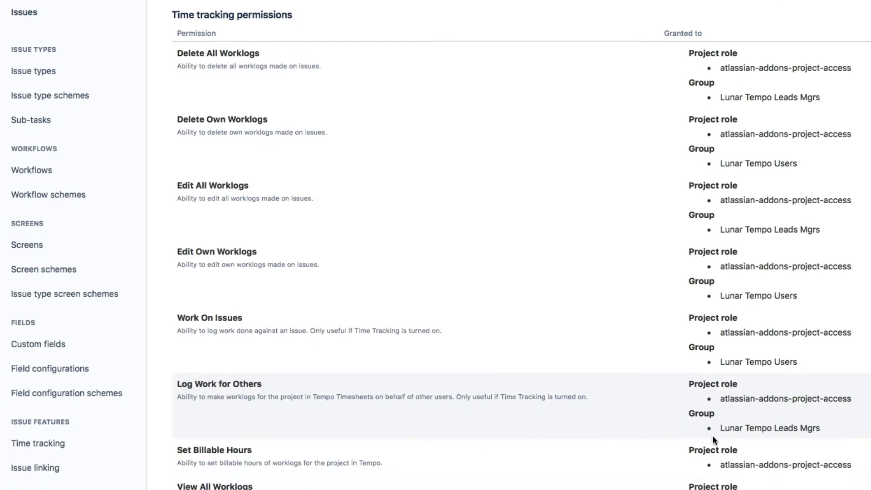
pyautogui.scroll(-3)
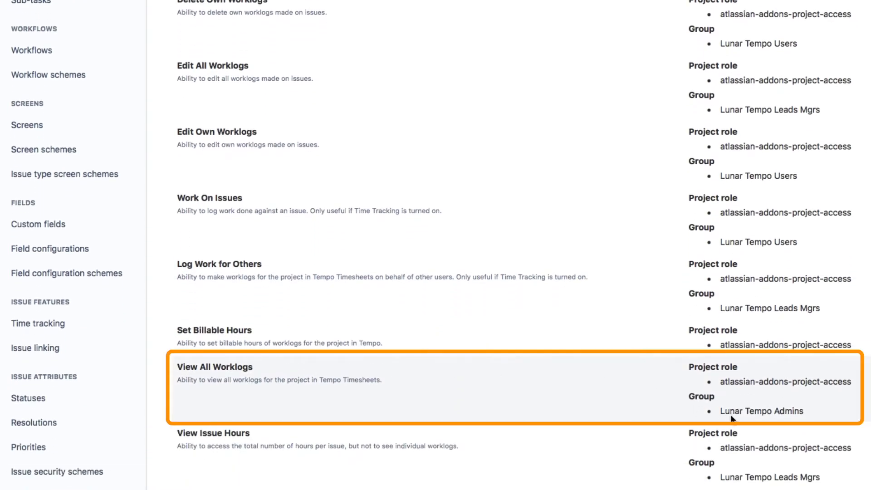
pyautogui.scroll(3)
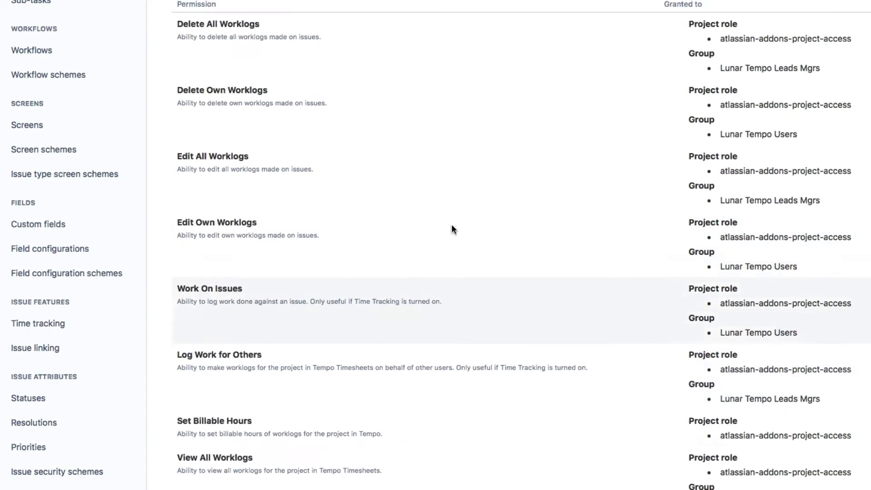
pyautogui.scroll(3)
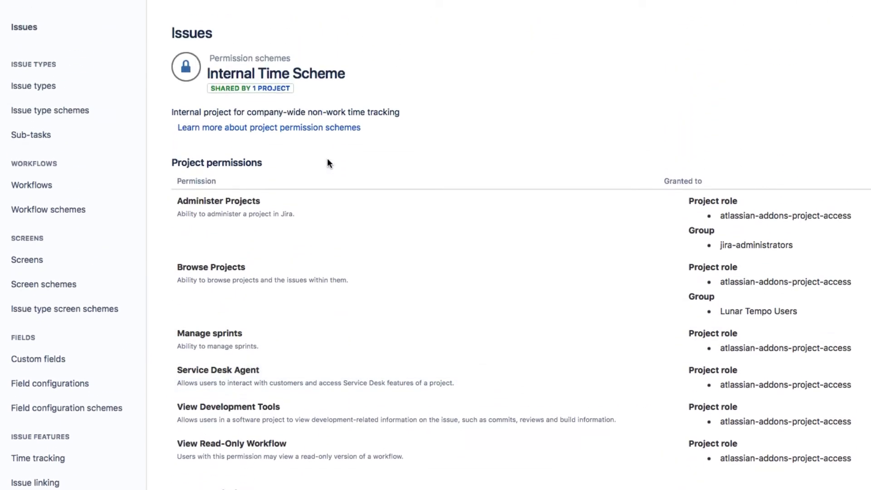
pyautogui.click(273, 89)
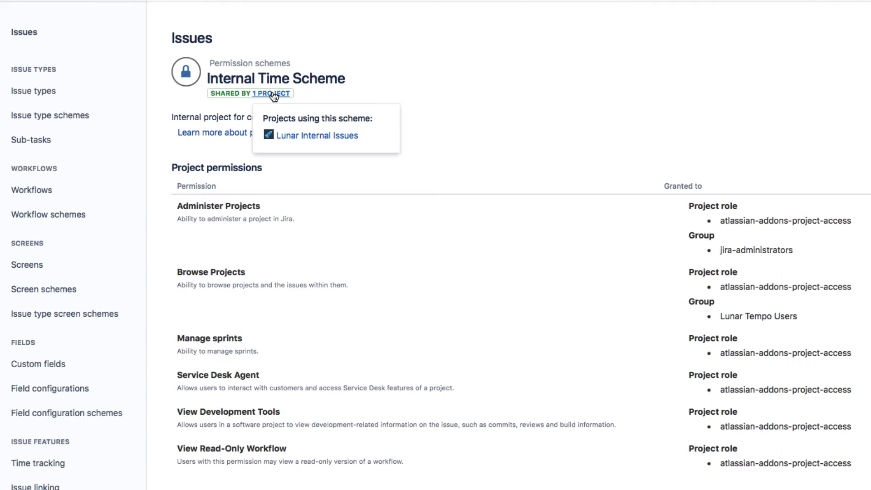
pyautogui.click(316, 136)
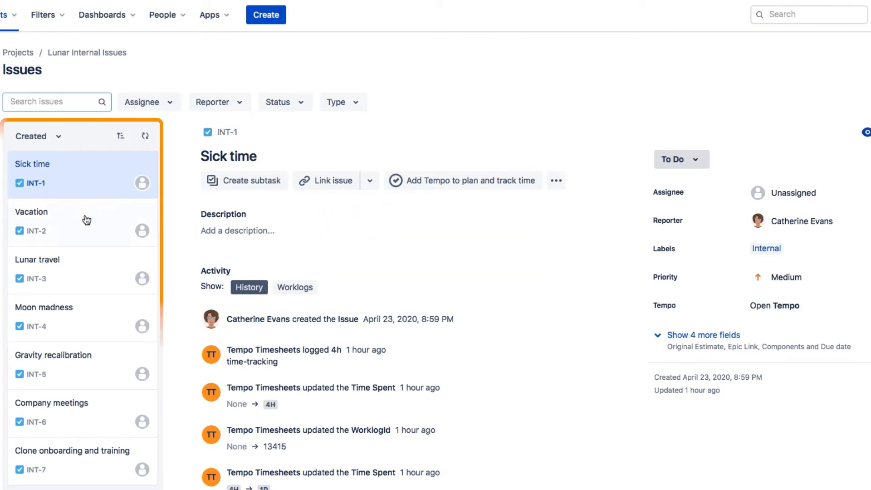
pyautogui.moveTo(95, 354)
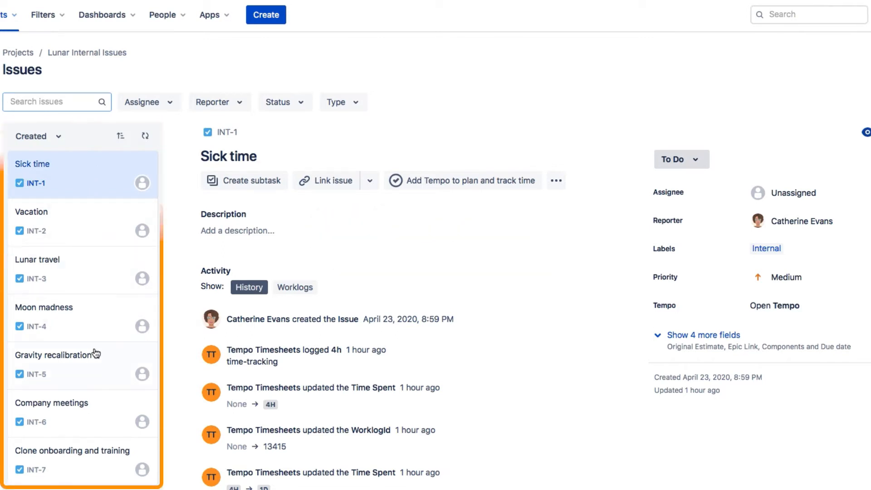
pyautogui.moveTo(95, 376)
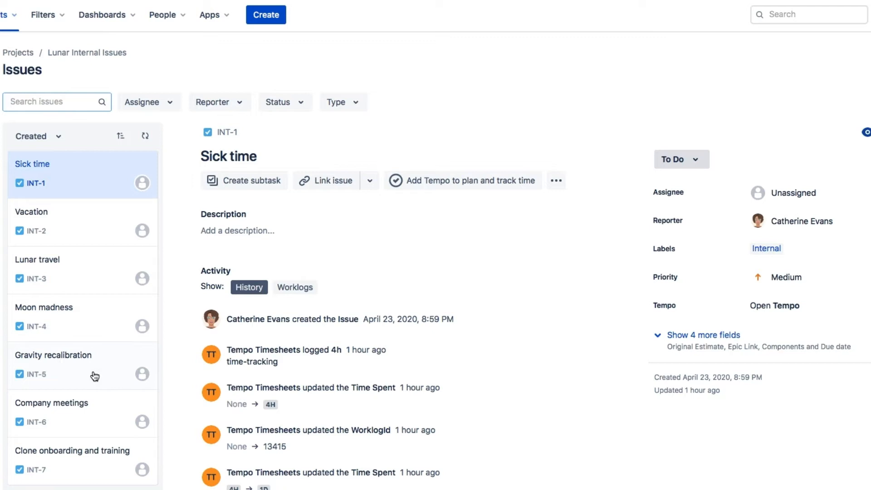
pyautogui.moveTo(84, 362)
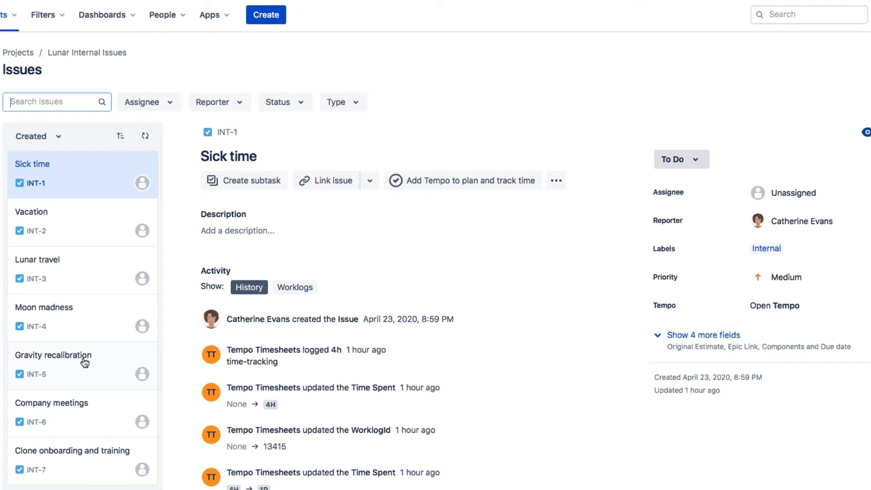
pyautogui.moveTo(127, 211)
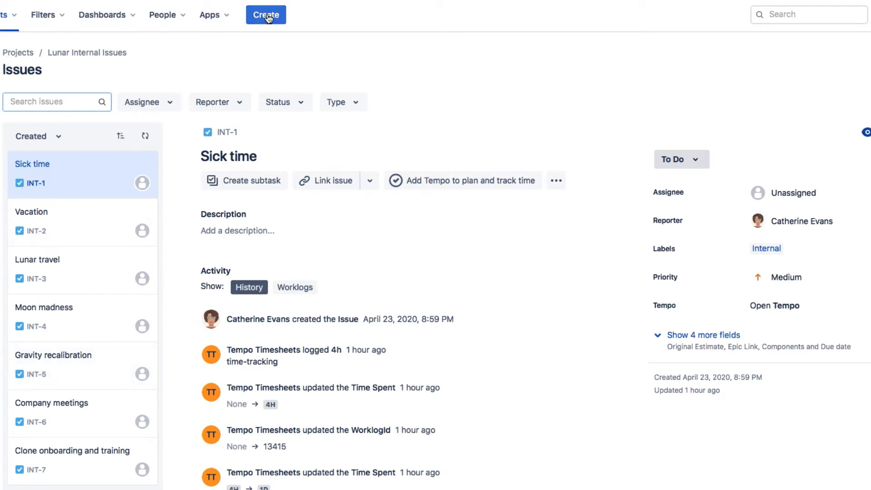
# Step: Create task INT-8 'Green Cheese Appreciation Day' with the Internal label
pyautogui.click(266, 14)
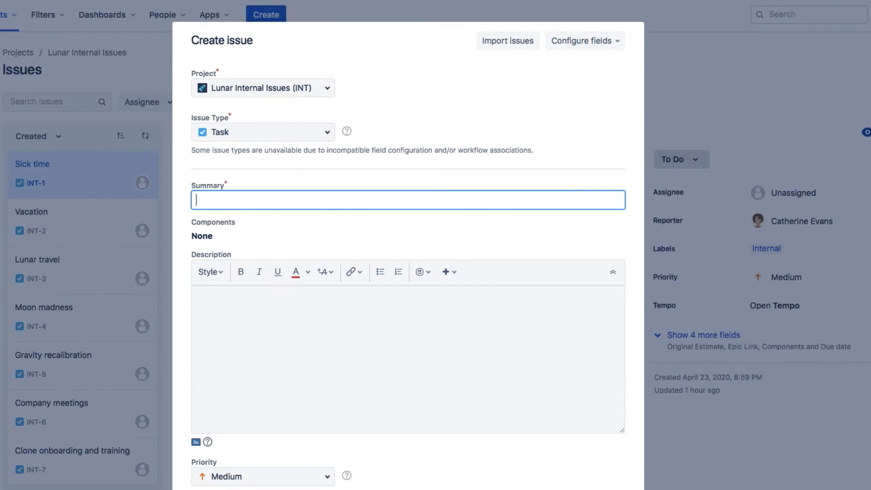
pyautogui.write('Green Cheese Appre')
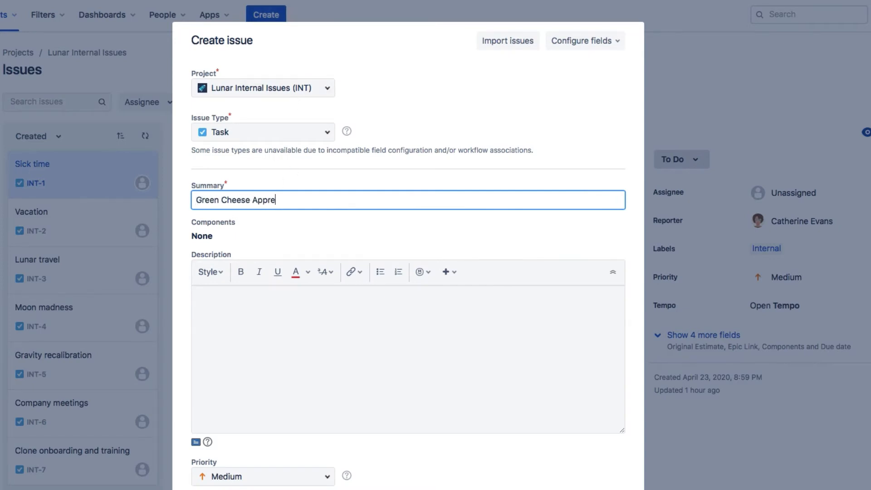
pyautogui.write('ciation Day')
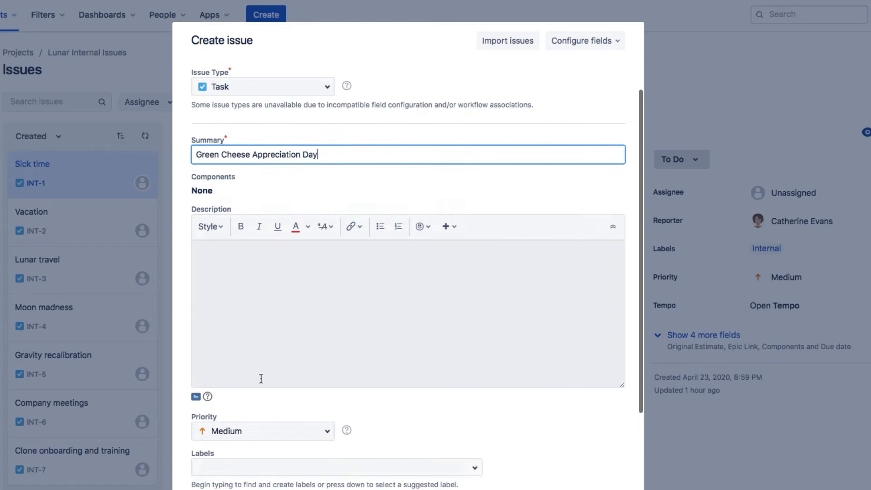
pyautogui.write('i')
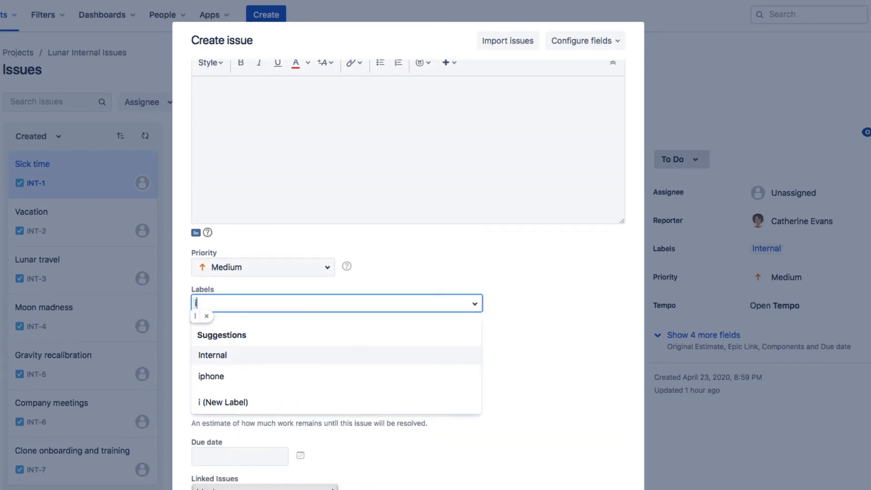
pyautogui.click(212, 355)
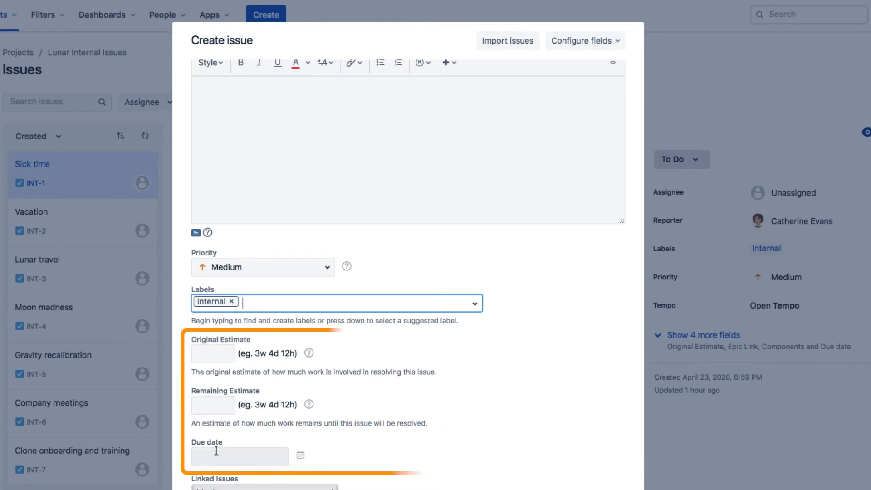
pyautogui.scroll(-3)
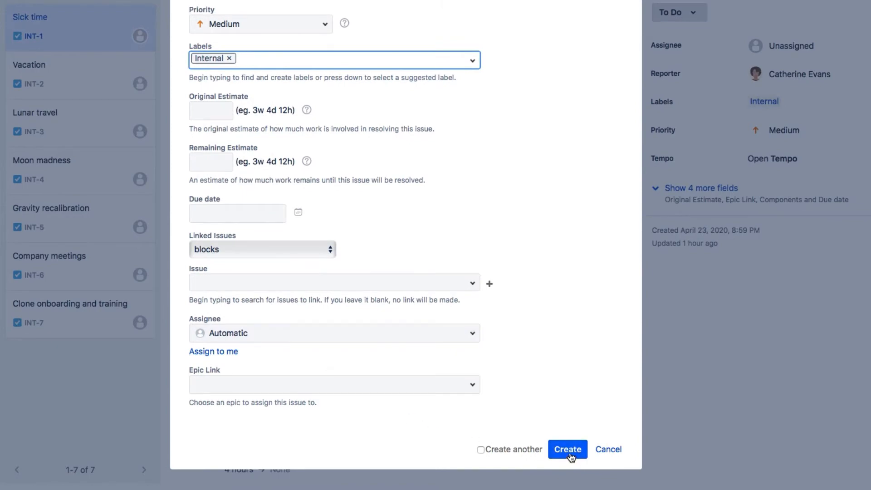
pyautogui.click(567, 449)
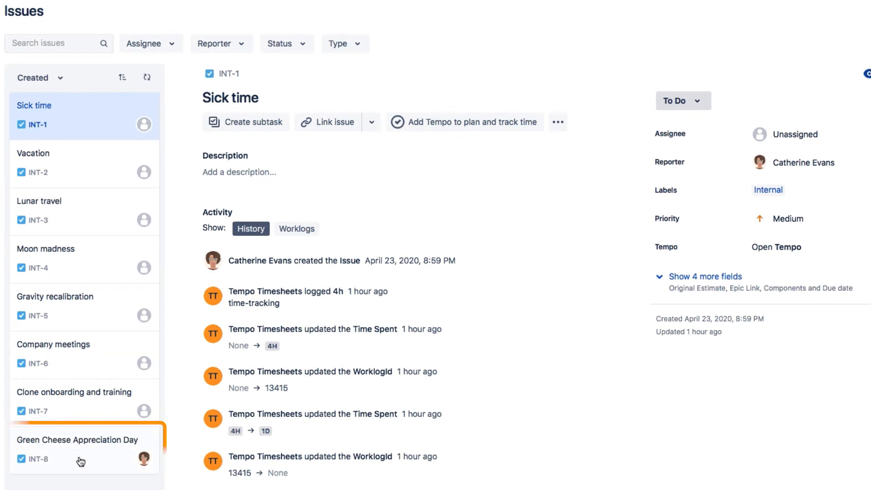
pyautogui.scroll(3)
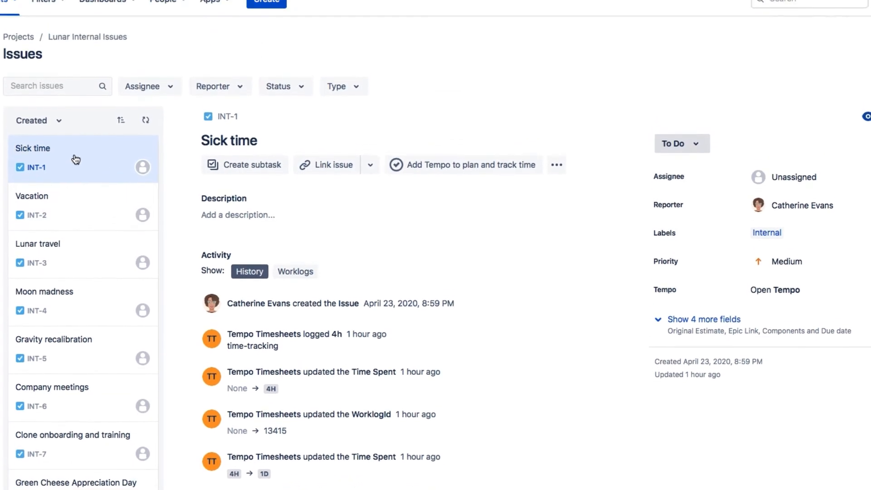
pyautogui.click(210, 14)
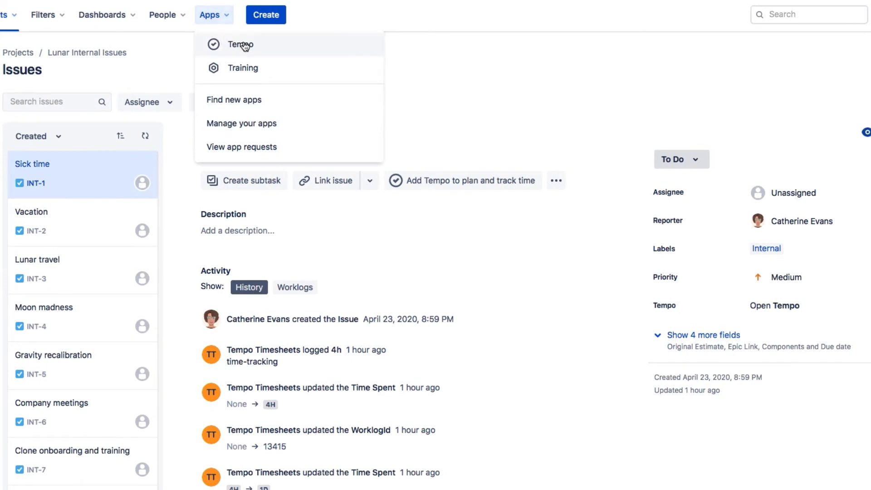
# Step: Open Tempo Settings > Internal Issues, listing INT-1 through INT-7
pyautogui.click(240, 45)
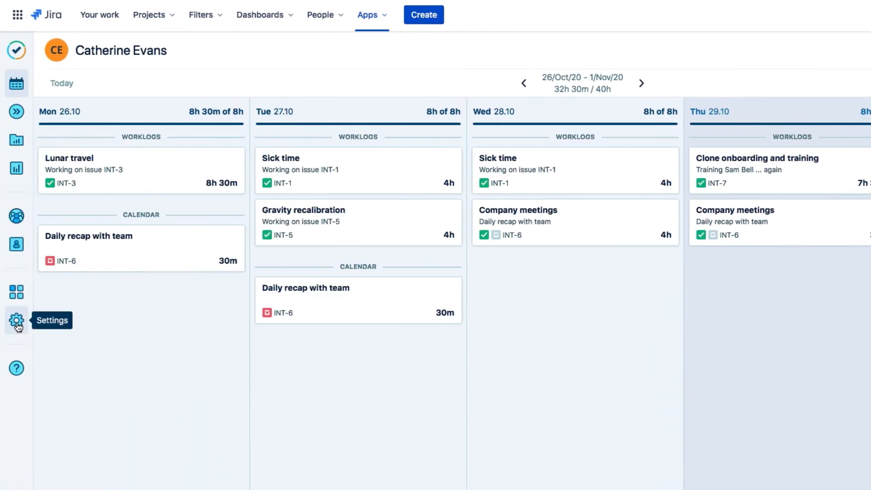
pyautogui.click(16, 321)
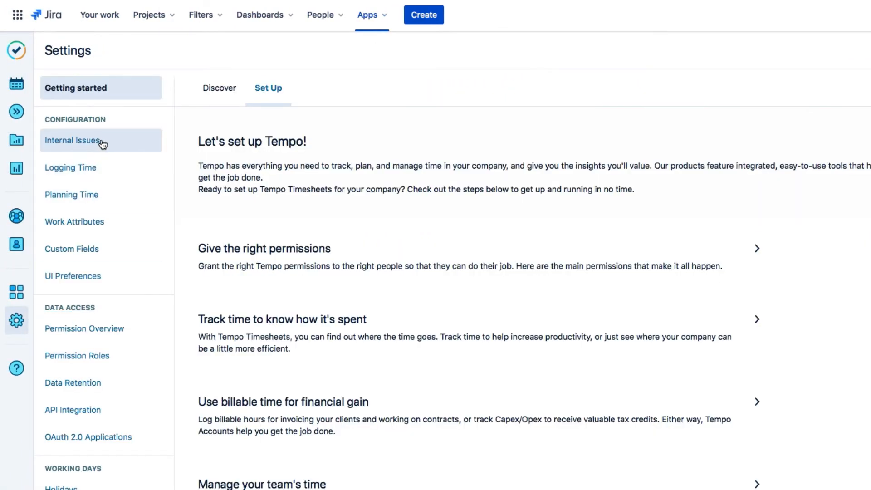
pyautogui.click(73, 140)
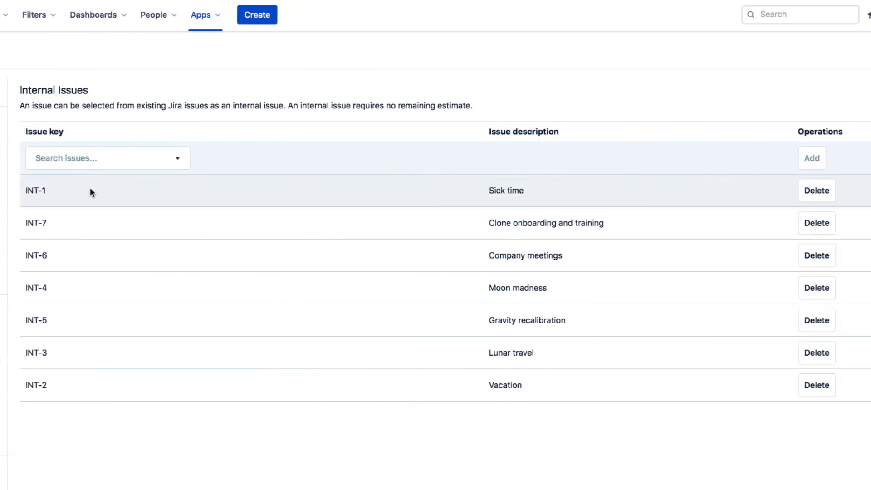
pyautogui.moveTo(138, 375)
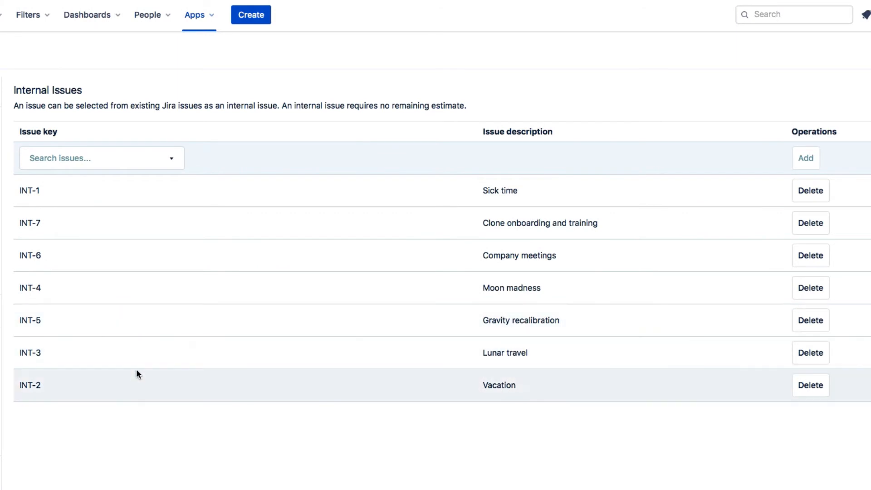
pyautogui.moveTo(93, 136)
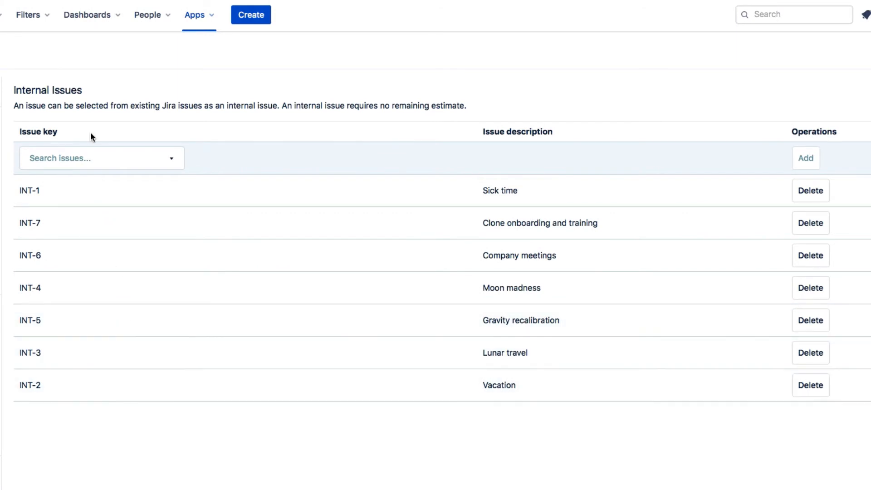
# Step: Search for INT-8 Green Cheese Appreciation Day and add it to the internal issues
pyautogui.click(101, 158)
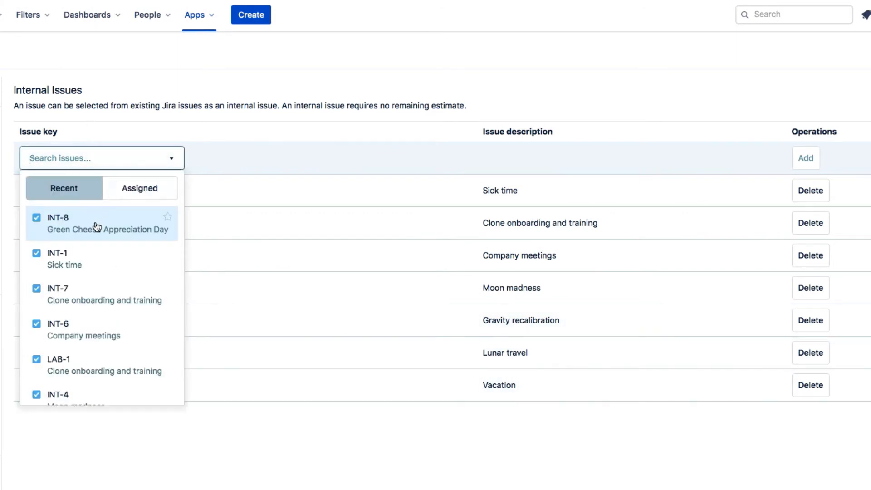
pyautogui.click(101, 224)
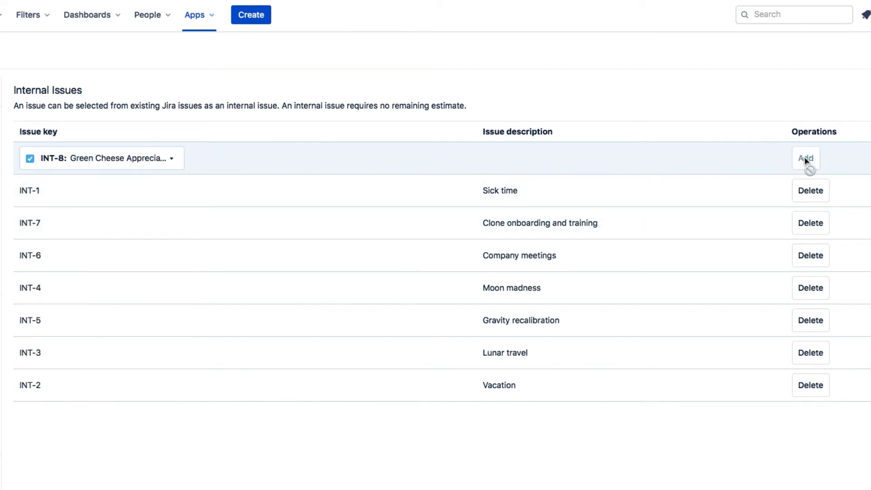
pyautogui.click(804, 158)
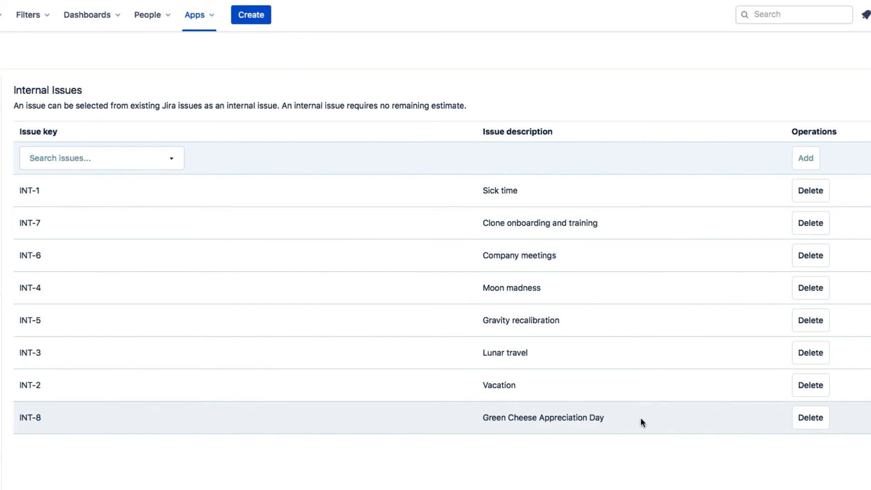
pyautogui.moveTo(530, 430)
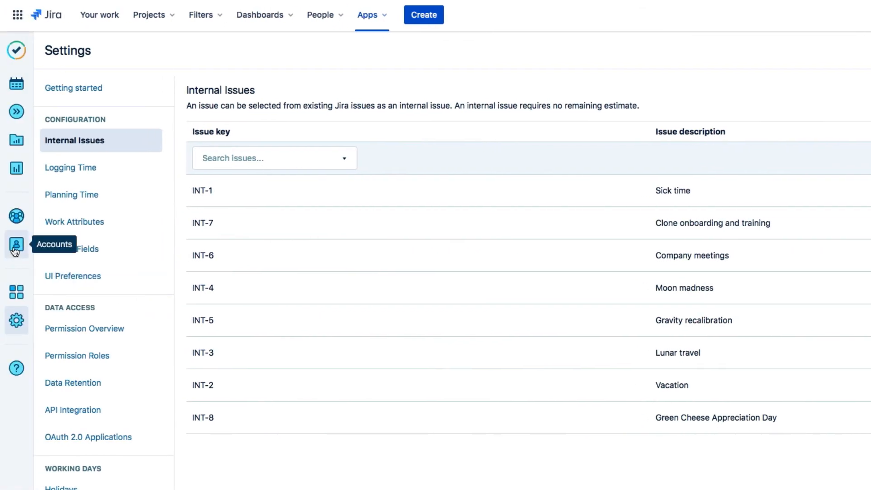
# Step: Go to the Tempo Accounts list and start a new account with + Create Account
pyautogui.click(16, 245)
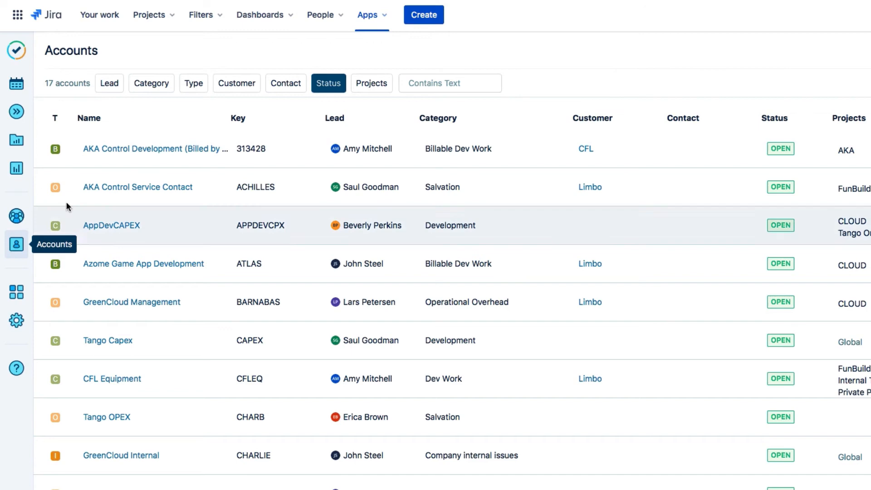
pyautogui.moveTo(165, 409)
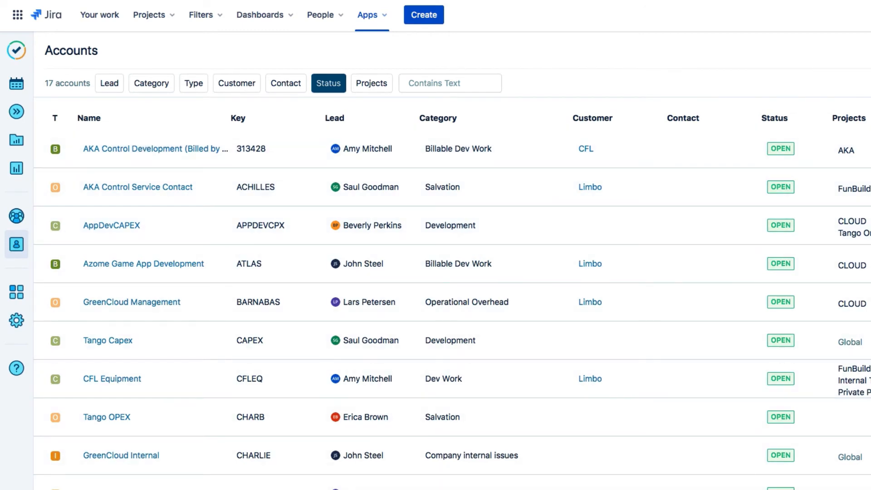
pyautogui.moveTo(205, 410)
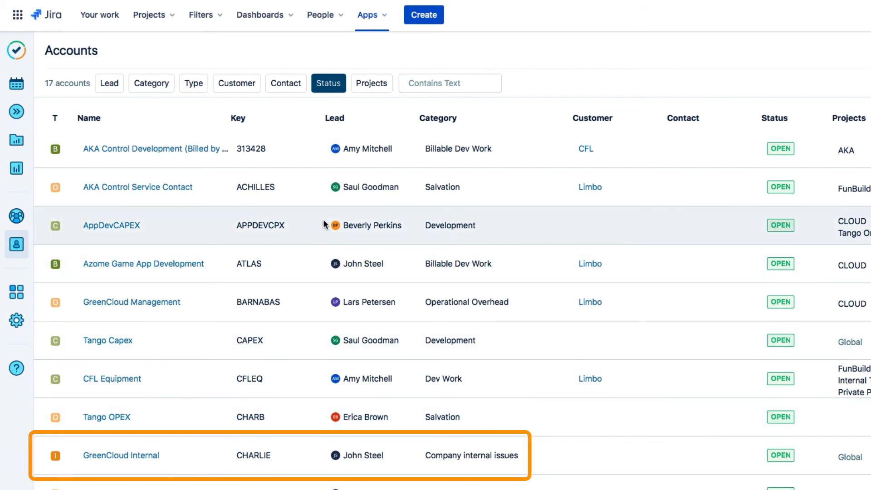
pyautogui.moveTo(438, 122)
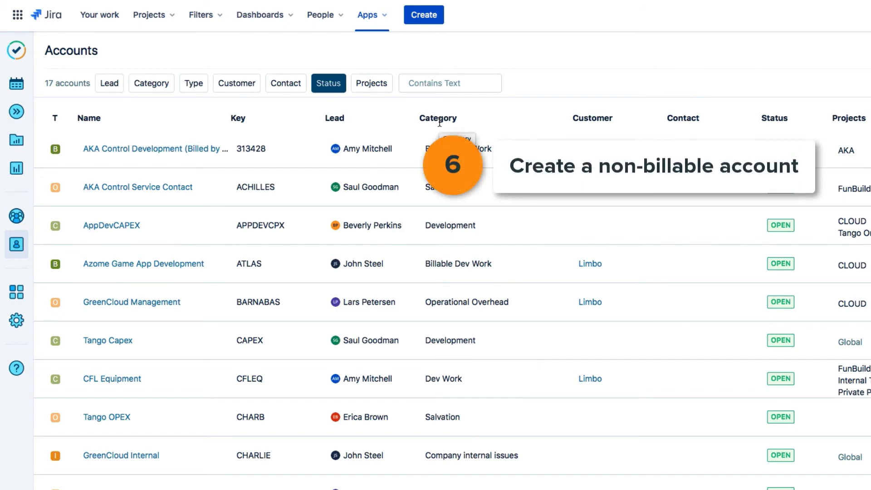
pyautogui.hscroll(3)
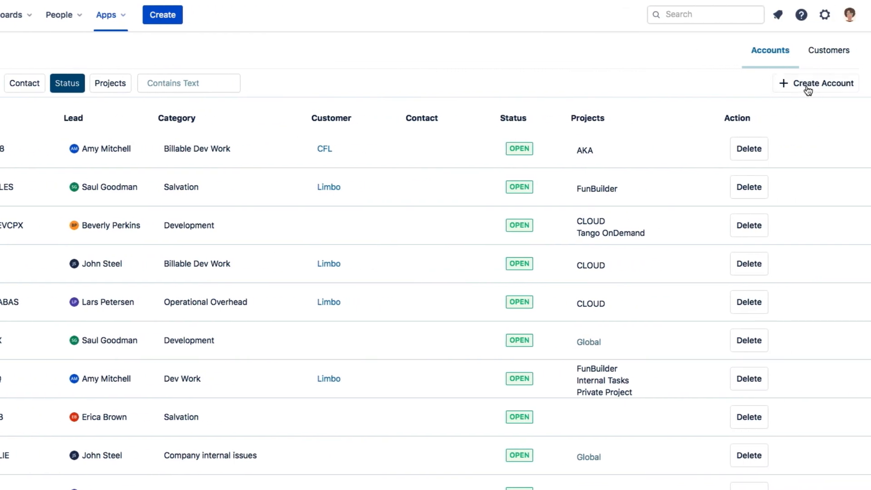
pyautogui.moveTo(821, 84)
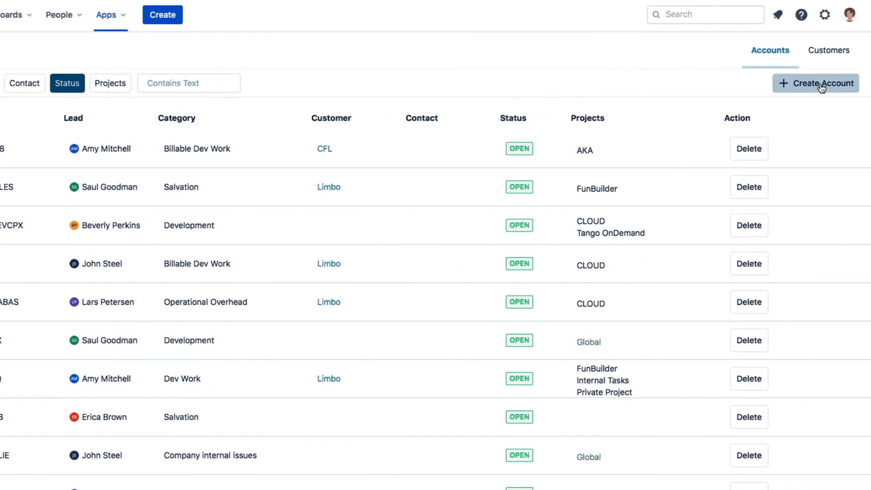
pyautogui.click(815, 82)
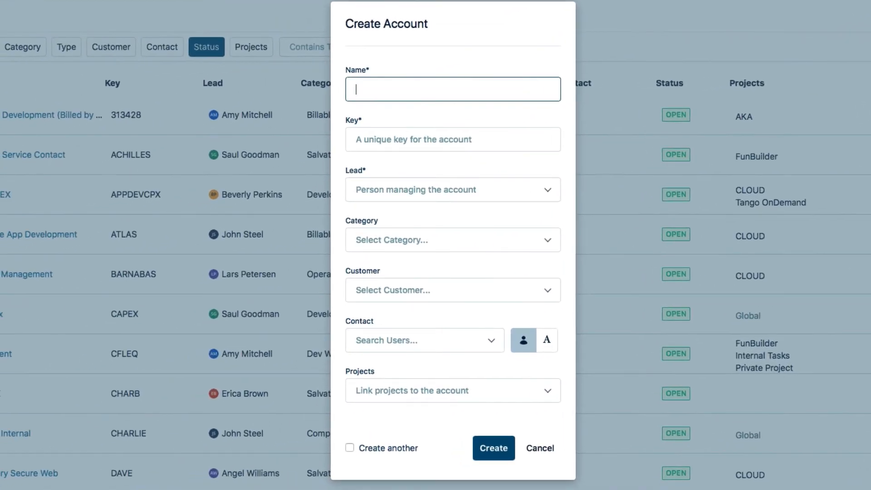
pyautogui.write('Internal issues')
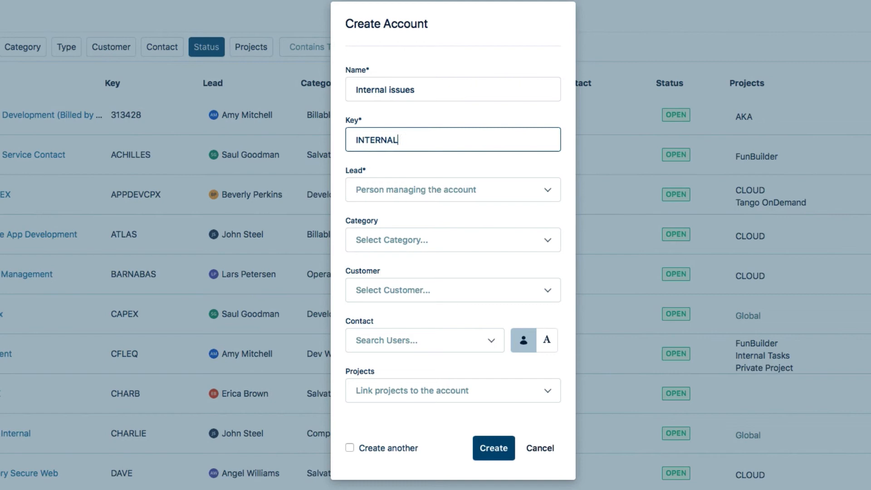
pyautogui.write('c')
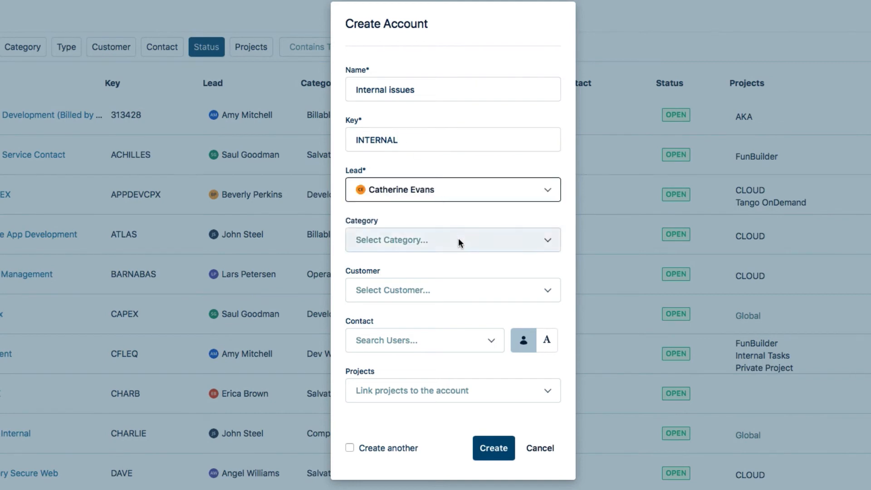
pyautogui.click(450, 239)
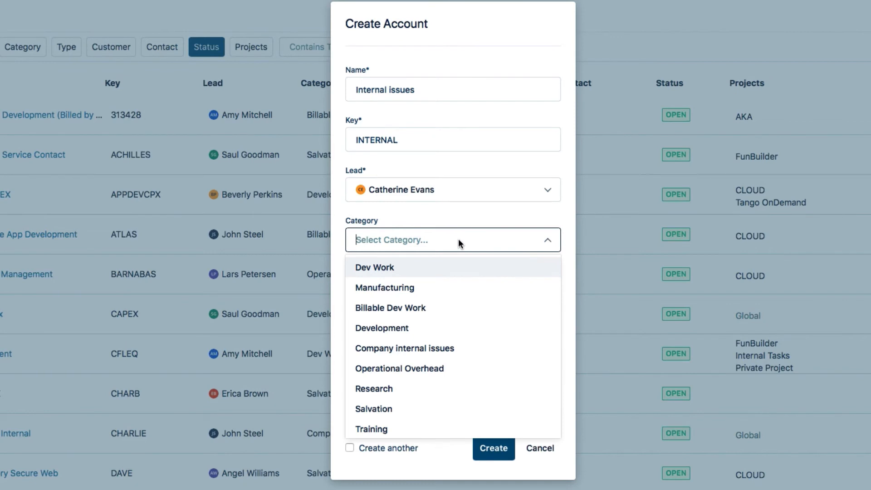
pyautogui.moveTo(466, 349)
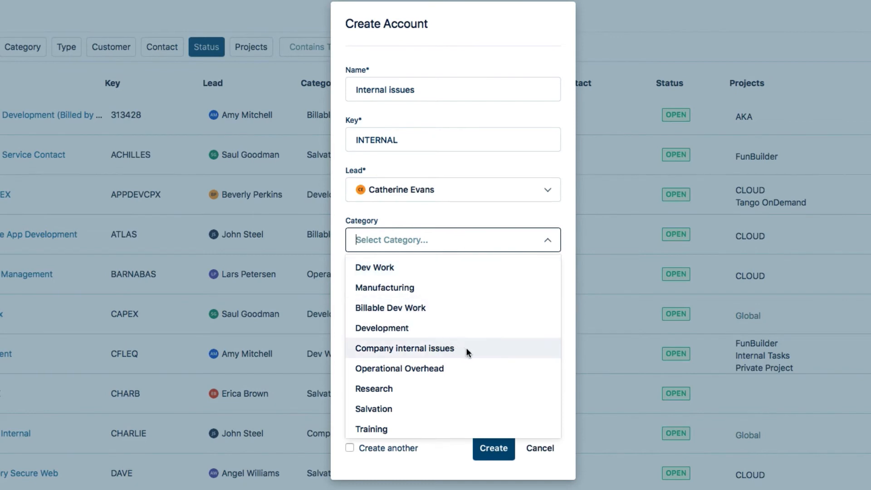
pyautogui.moveTo(468, 351)
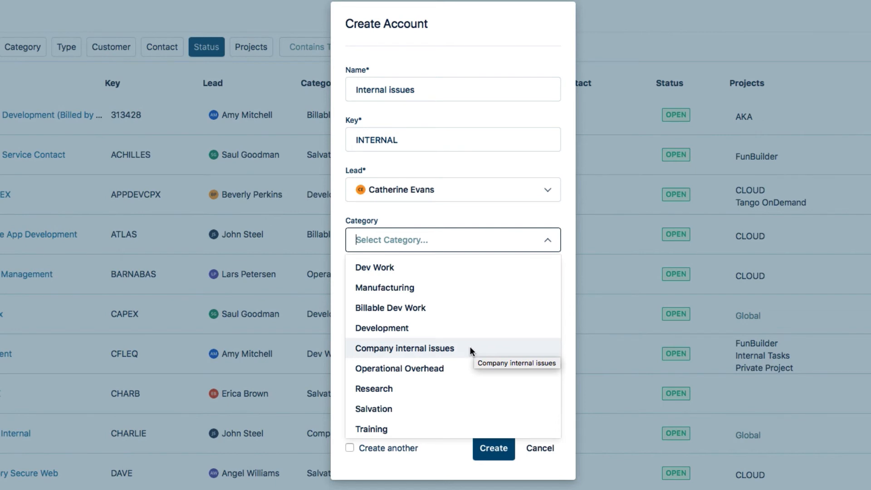
pyautogui.moveTo(470, 348)
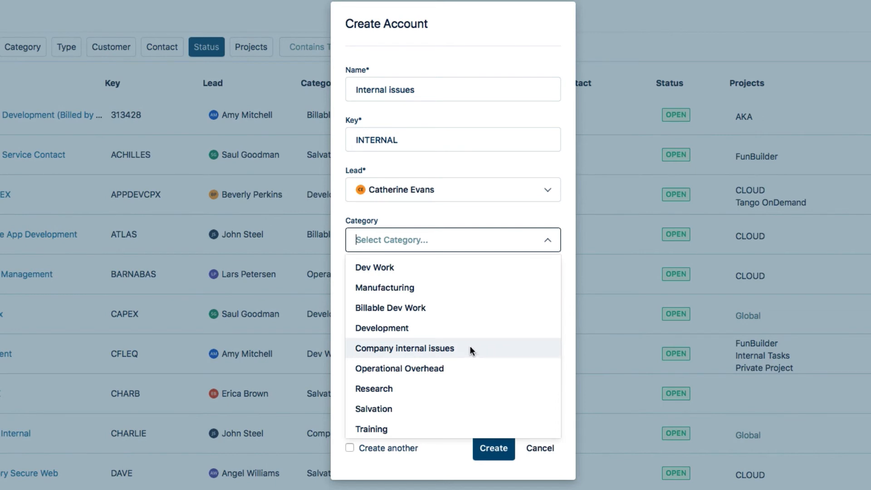
pyautogui.click(404, 349)
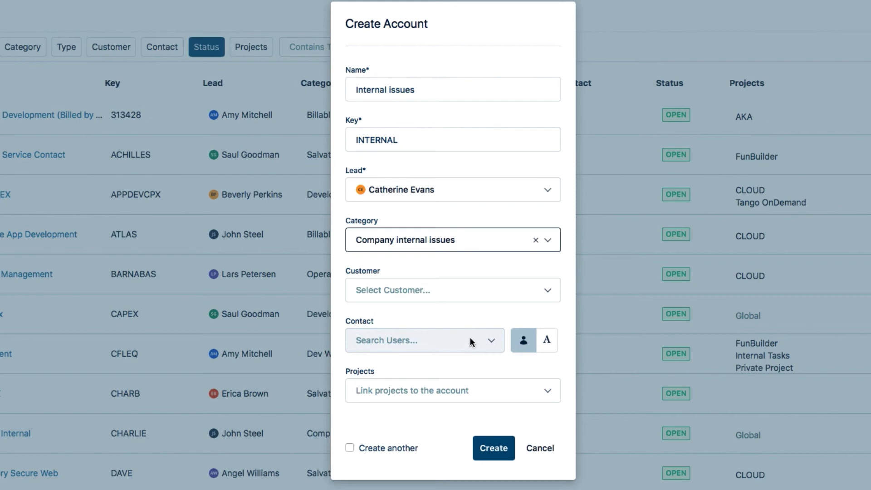
# Step: Set the account's customer to Lunar Industries and choose a contact person
pyautogui.click(452, 289)
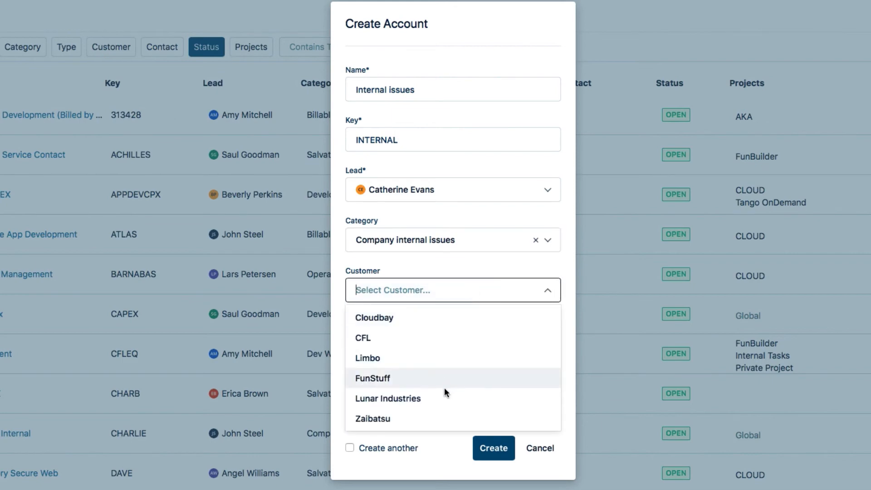
pyautogui.click(388, 398)
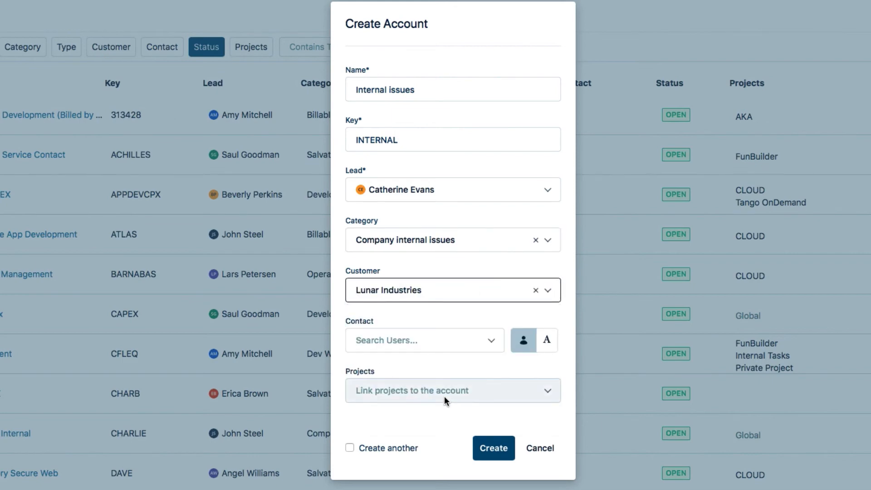
pyautogui.click(424, 340)
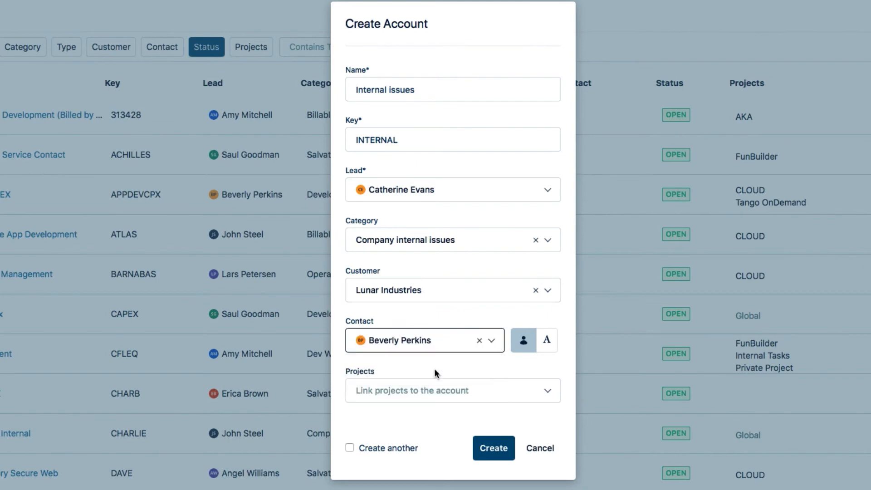
# Step: Link the Lunar Internal Issues project and create the account
pyautogui.click(450, 390)
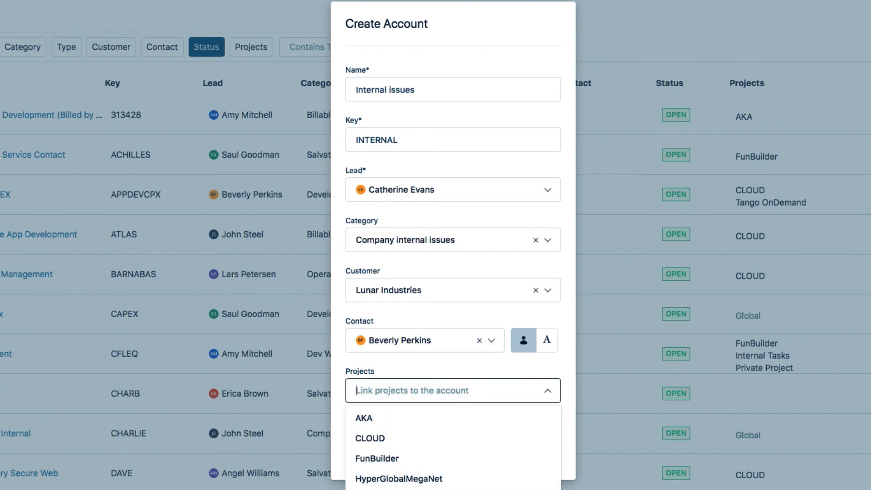
pyautogui.scroll(-3)
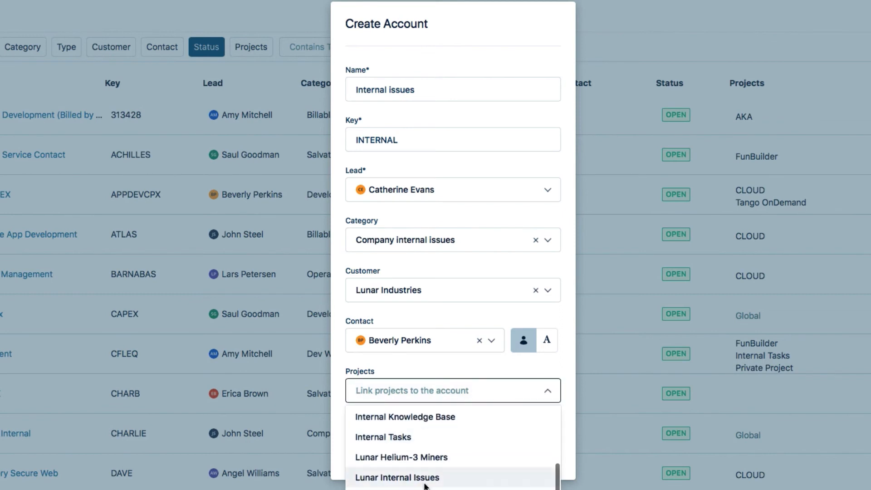
pyautogui.moveTo(443, 482)
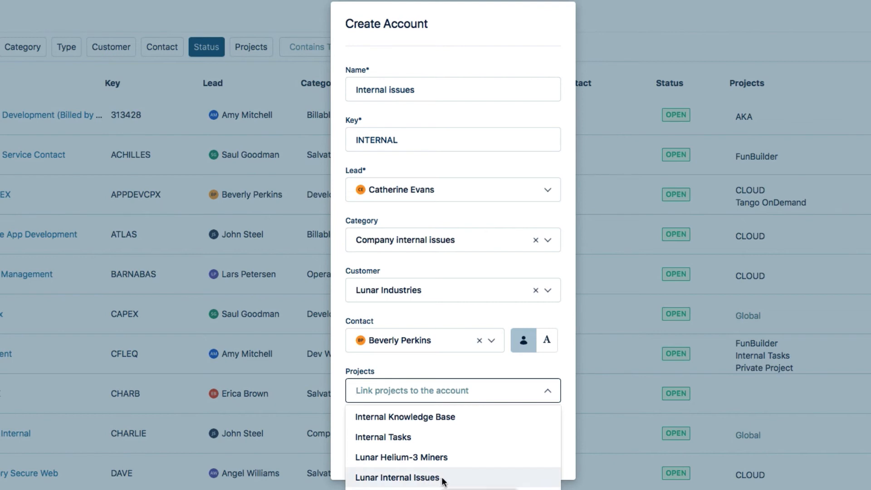
pyautogui.click(396, 477)
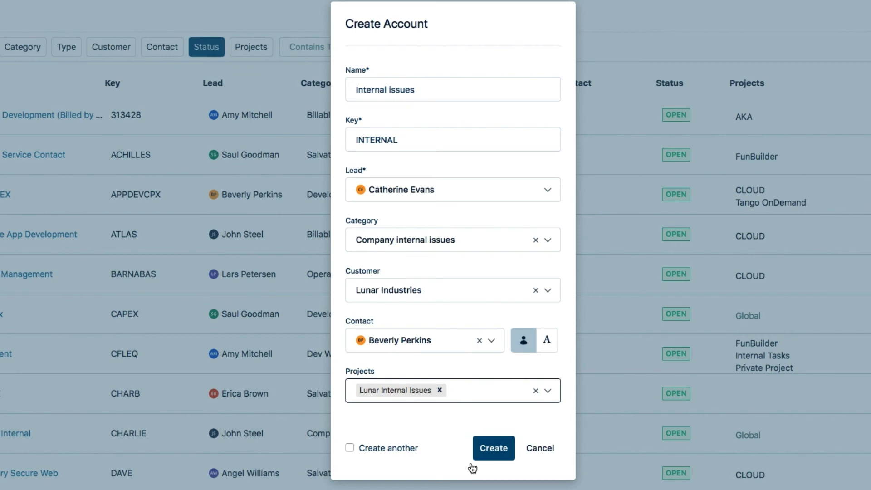
pyautogui.click(493, 448)
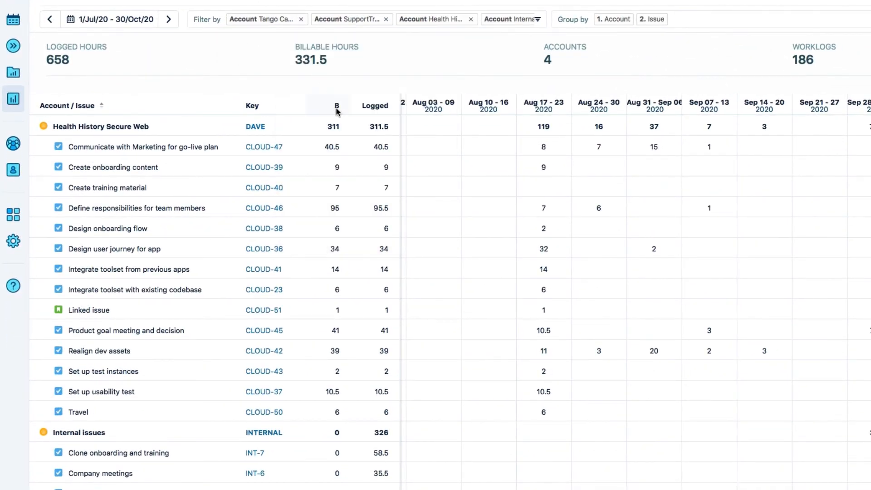
pyautogui.moveTo(338, 433)
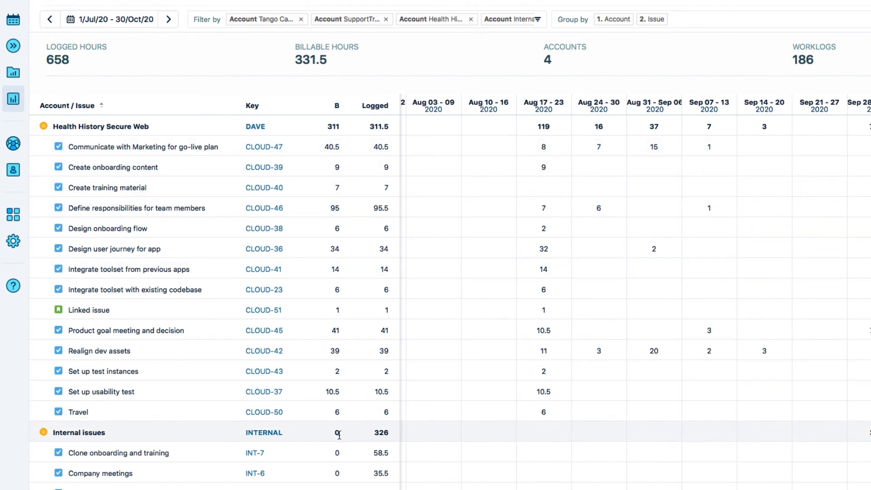
# Step: Scroll the October 2020 logged-time report to check Lunar Internal Issues' billable hours
pyautogui.scroll(-3)
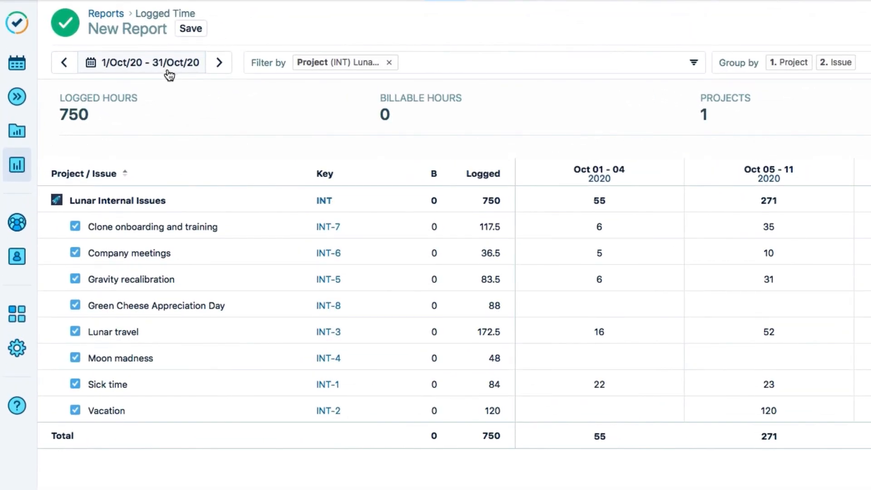
pyautogui.moveTo(333, 62)
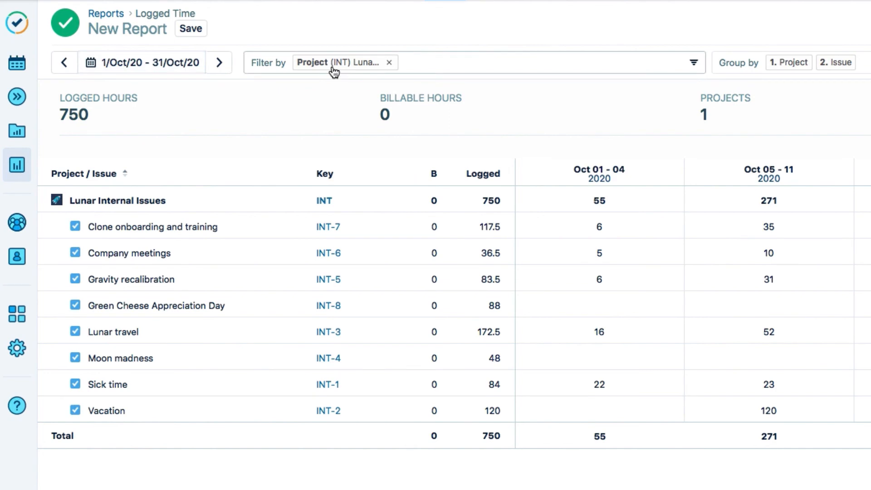
pyautogui.moveTo(349, 68)
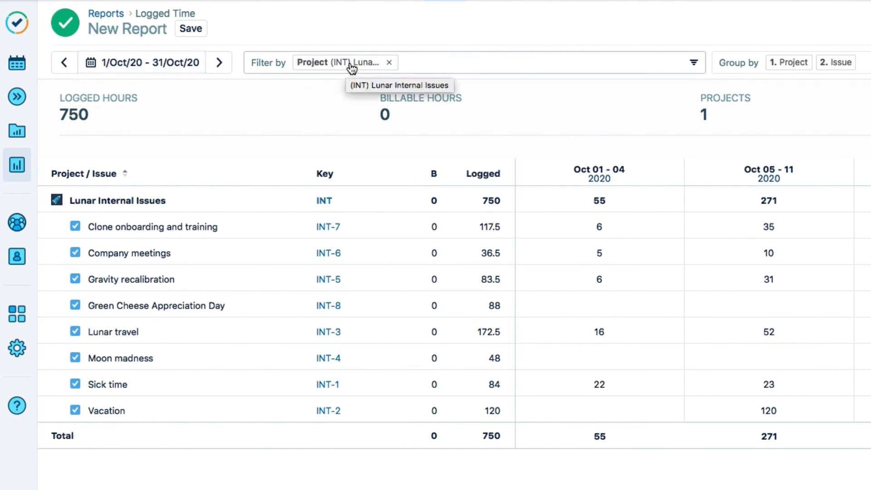
pyautogui.moveTo(349, 81)
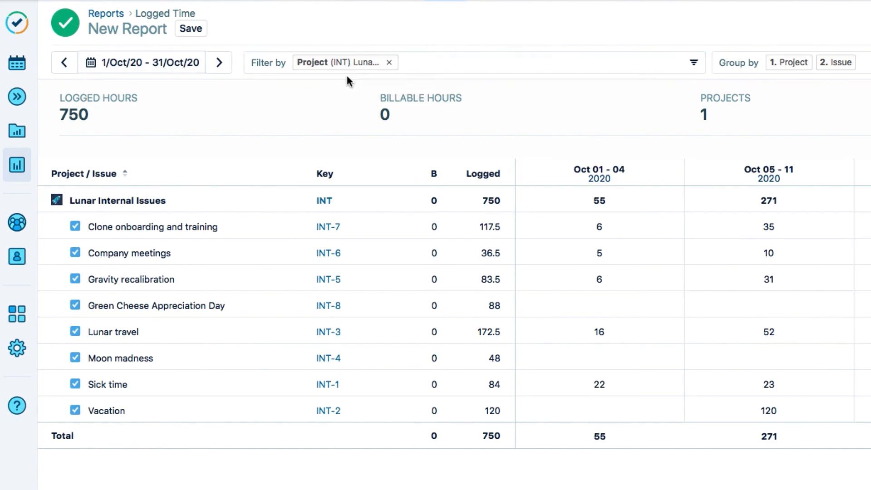
pyautogui.moveTo(361, 208)
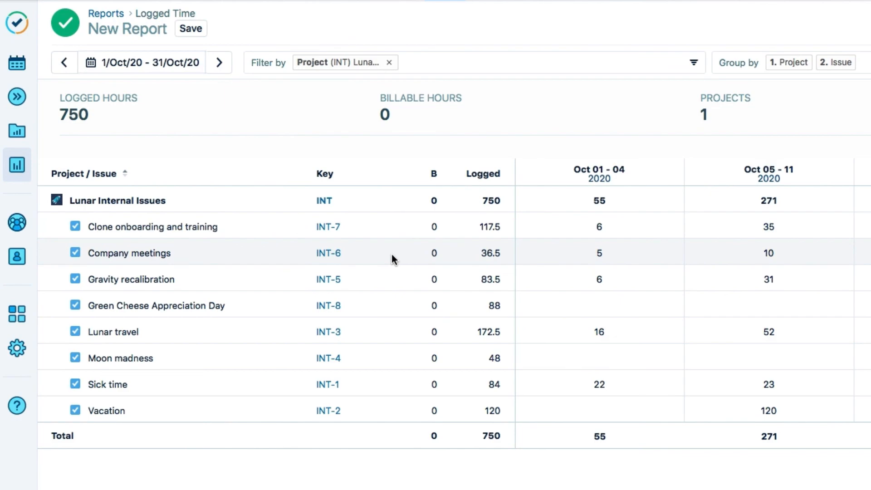
pyautogui.moveTo(391, 332)
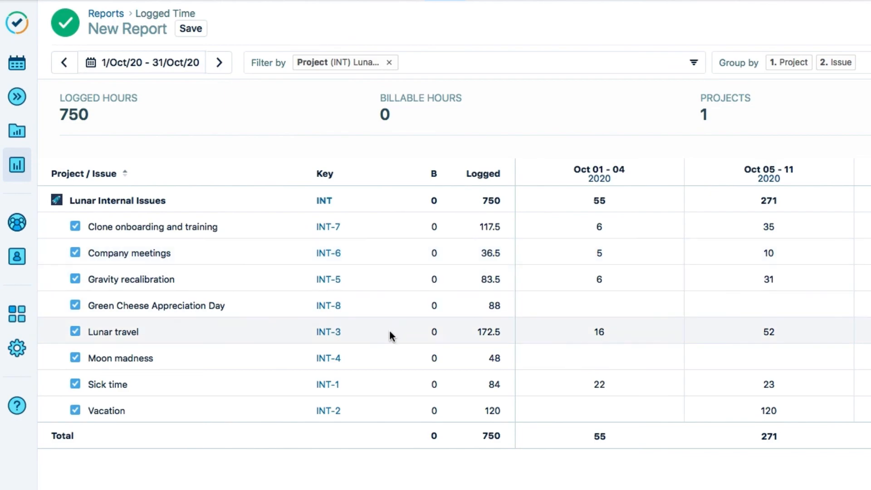
pyautogui.moveTo(491, 344)
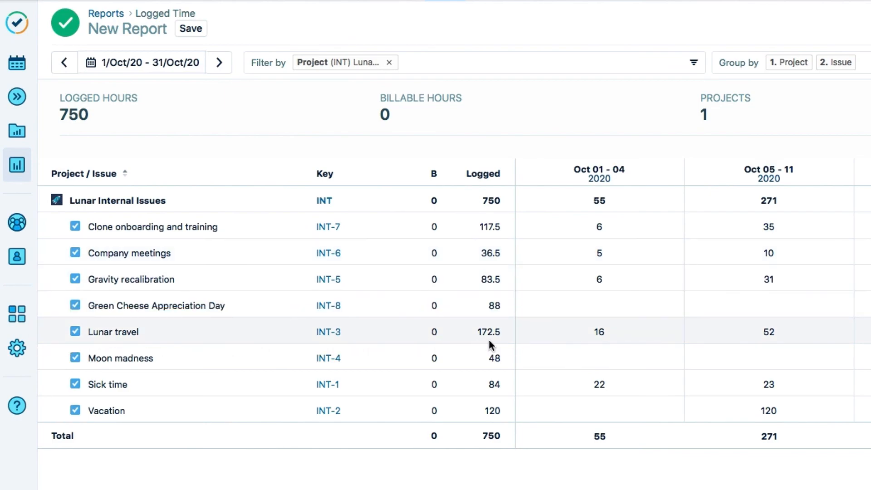